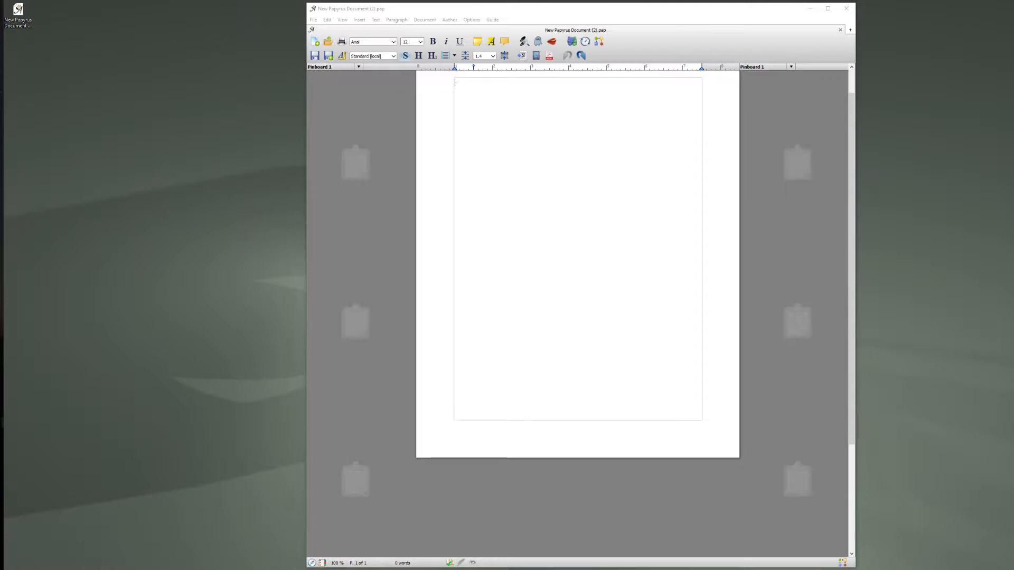
mouse_move(543, 254)
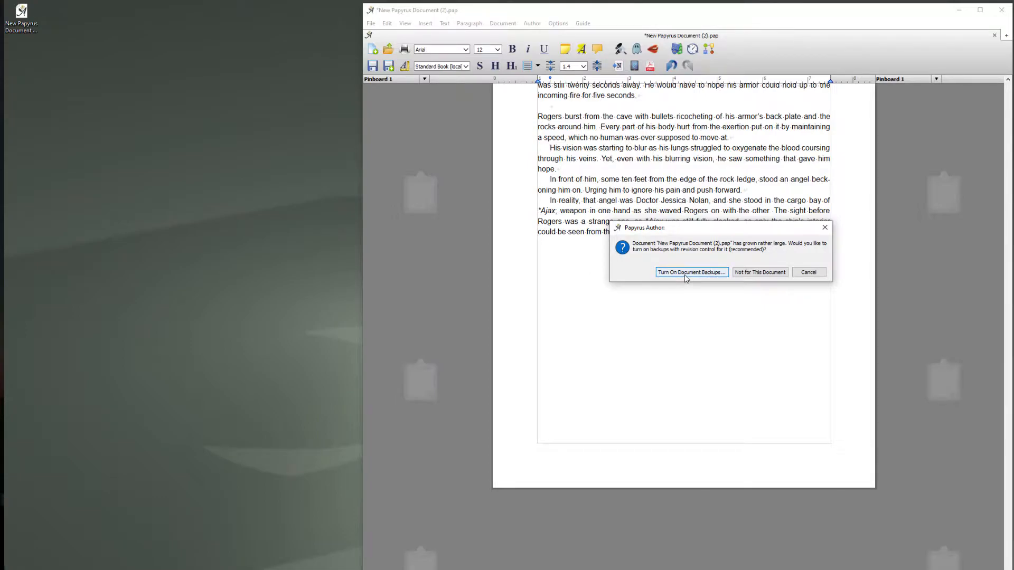
Turn on document backups, review the kept backup counts and location, and apply the settings
left_click(691, 272)
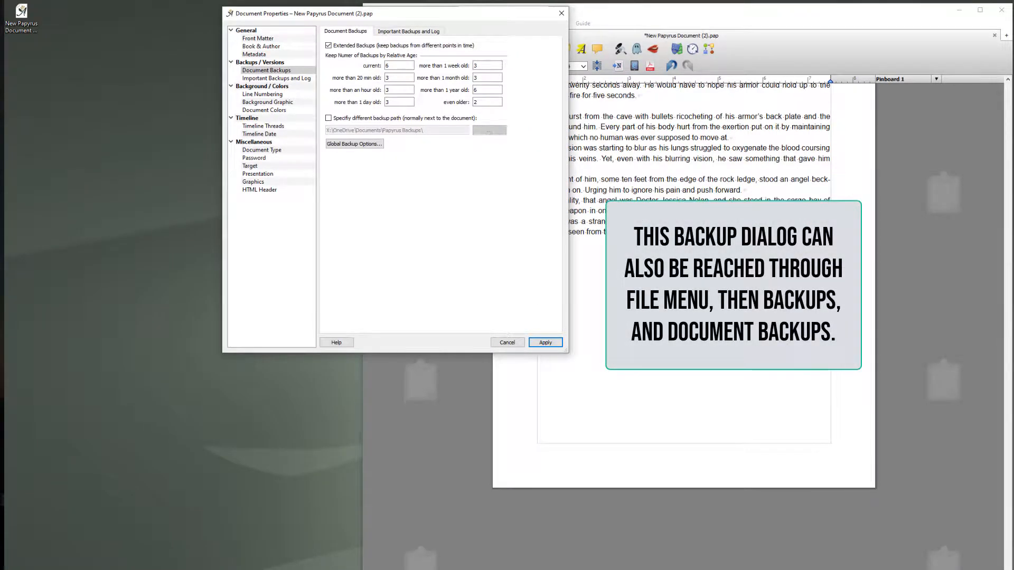
left_click(398, 66)
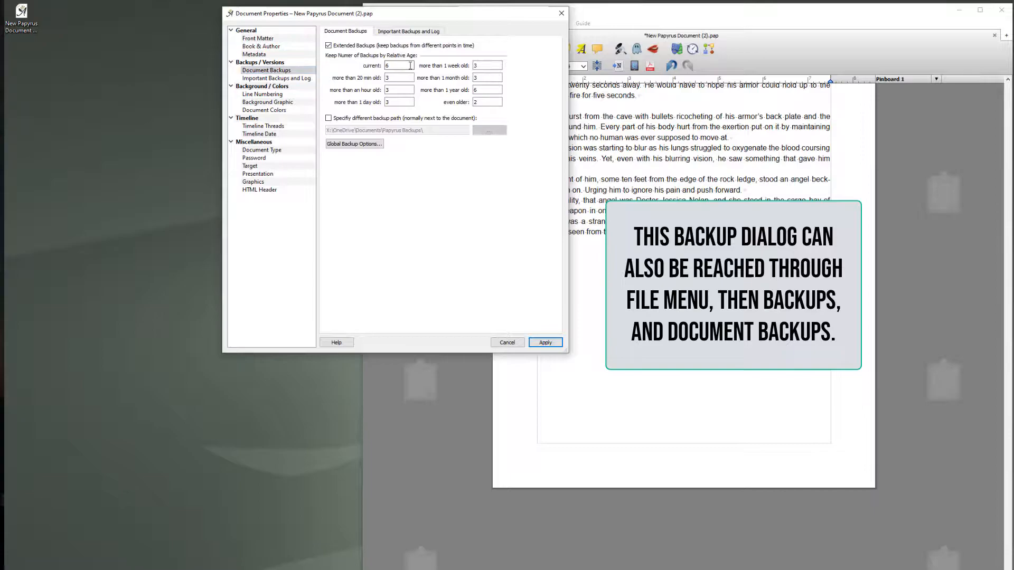
mouse_move(399, 65)
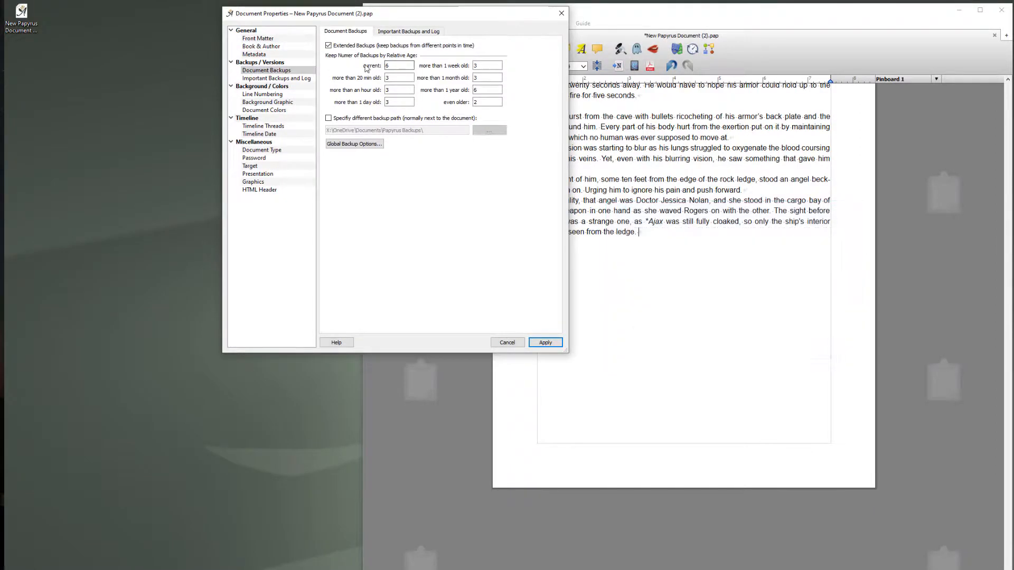
mouse_move(404, 67)
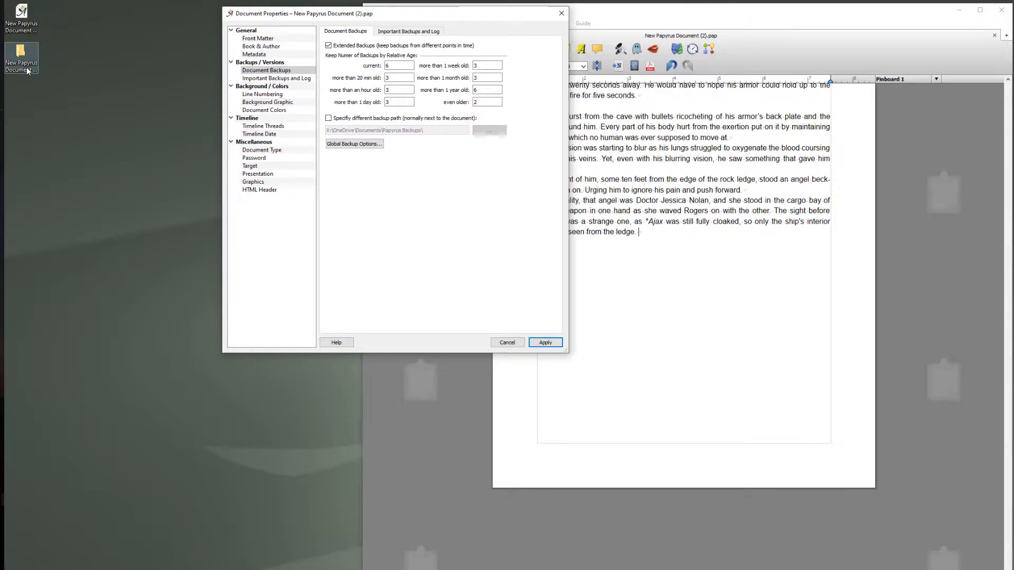
mouse_move(58, 61)
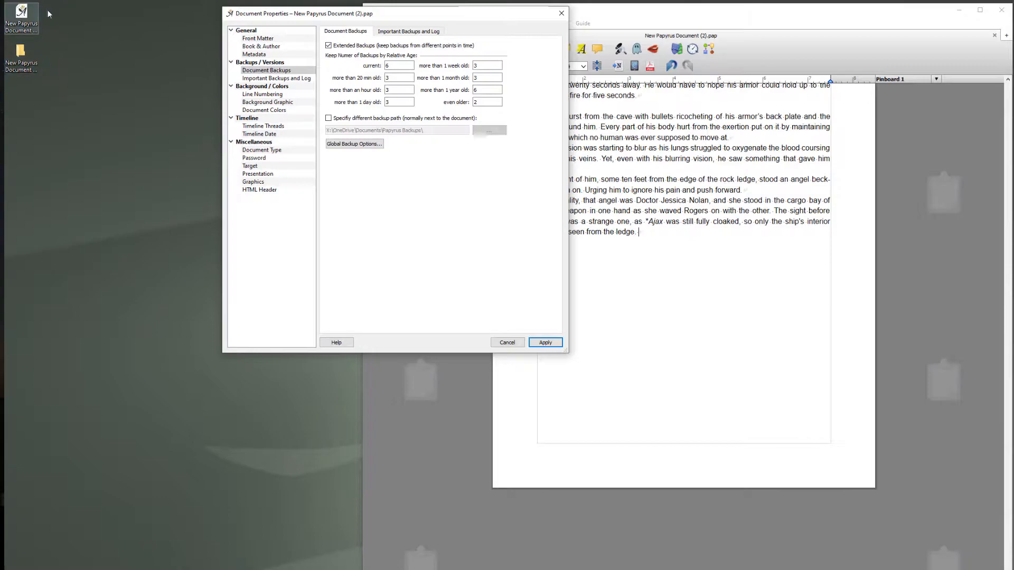
left_click(328, 118)
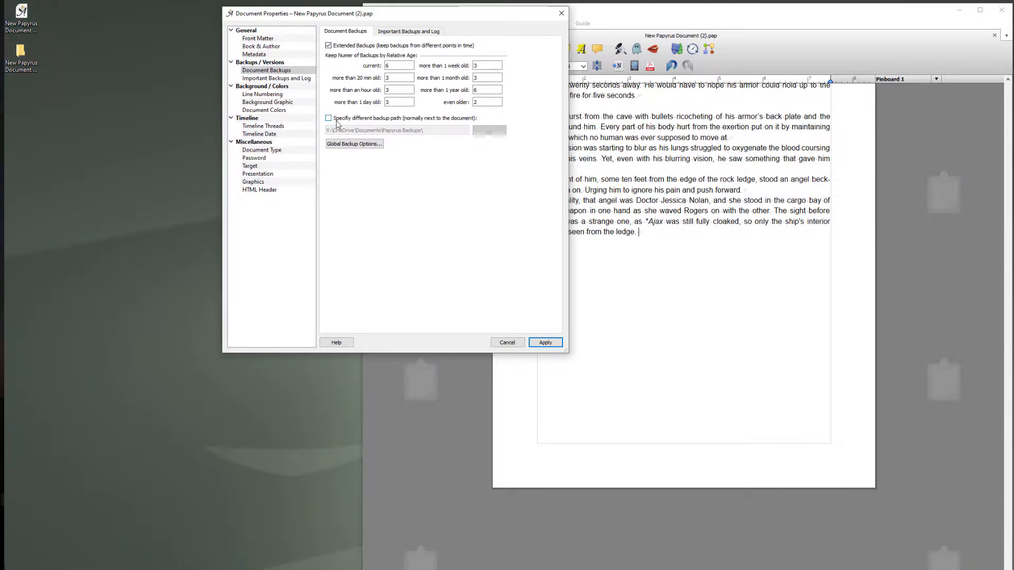
mouse_move(335, 121)
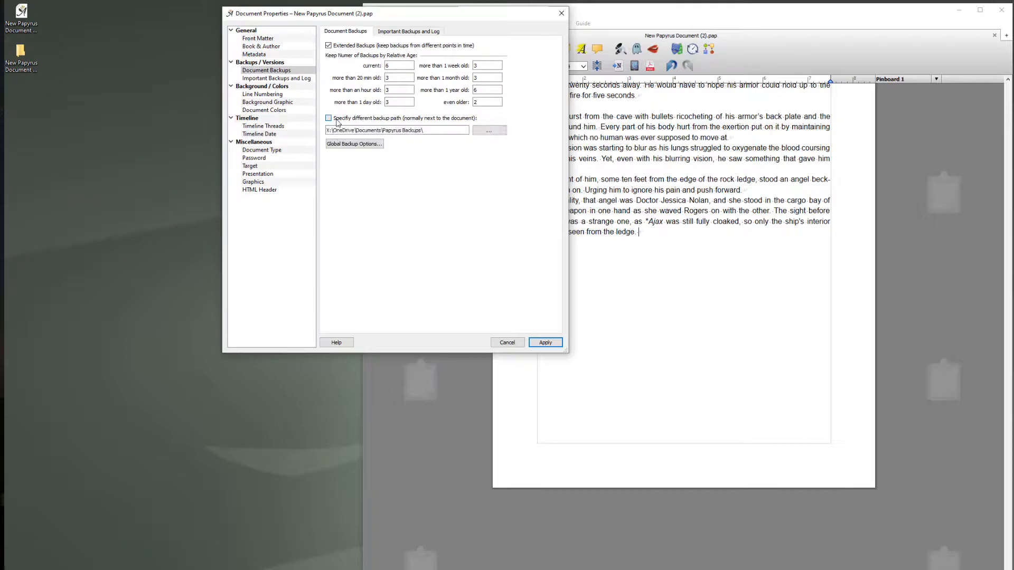
left_click(328, 118)
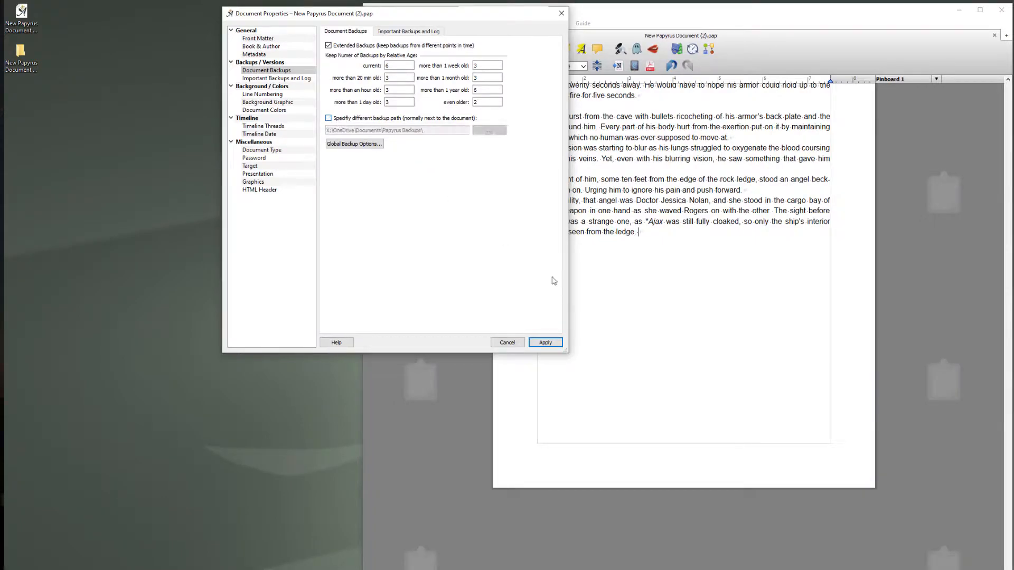
mouse_move(450, 362)
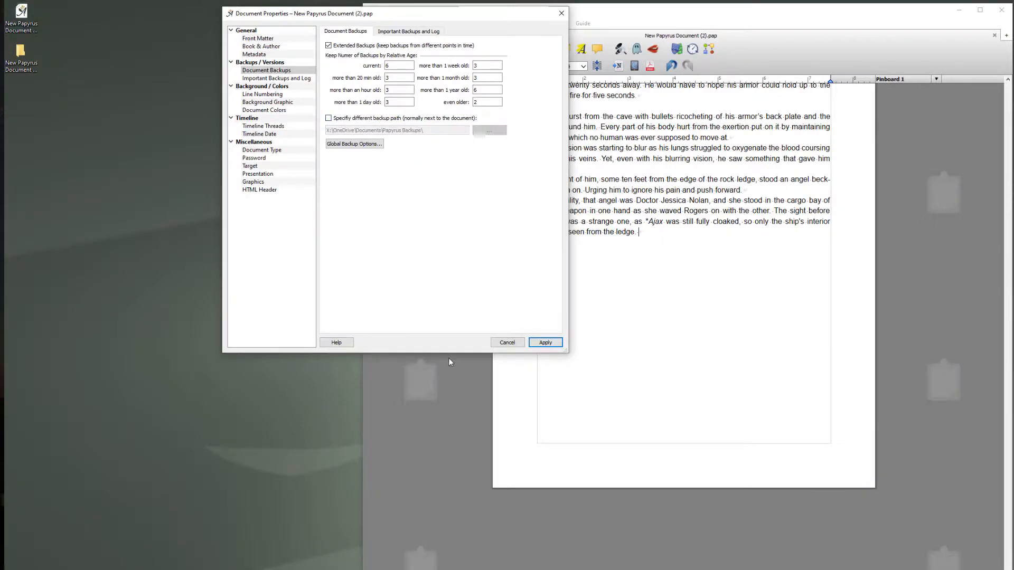
left_click(544, 342)
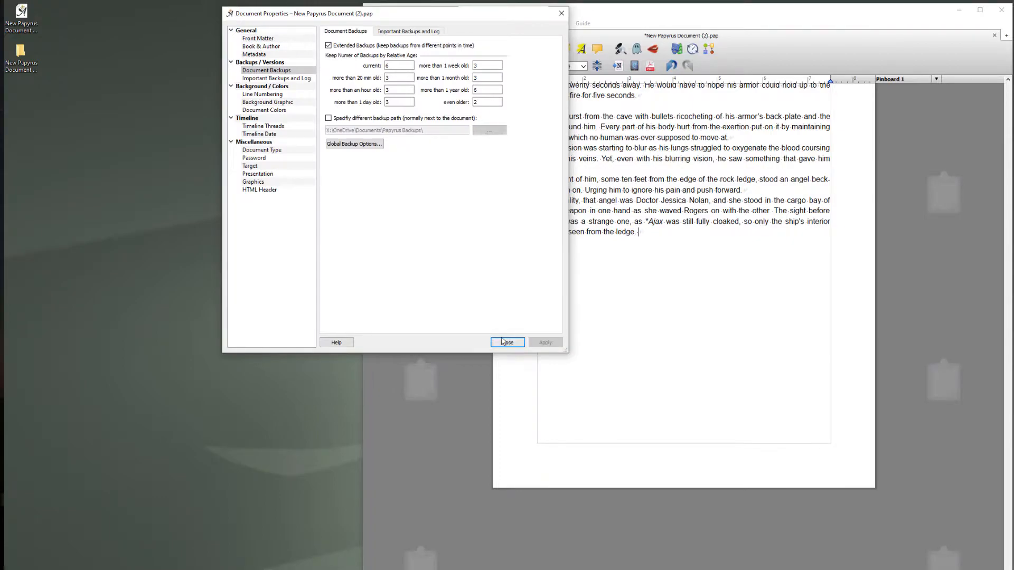
Close Document Properties, open the Temporal Drift.backups folder, and list the saved backups
left_click(507, 342)
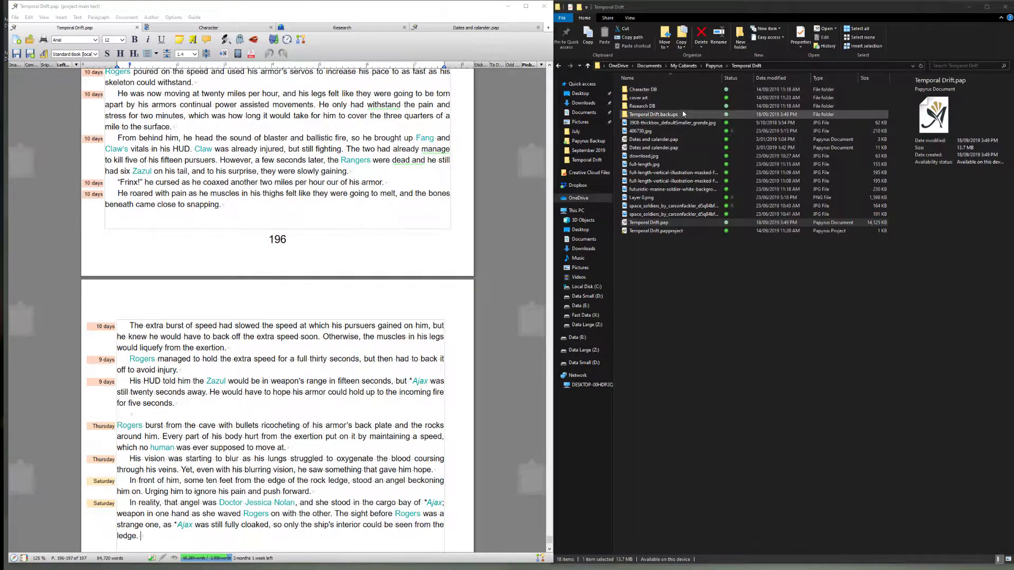
double_click(654, 115)
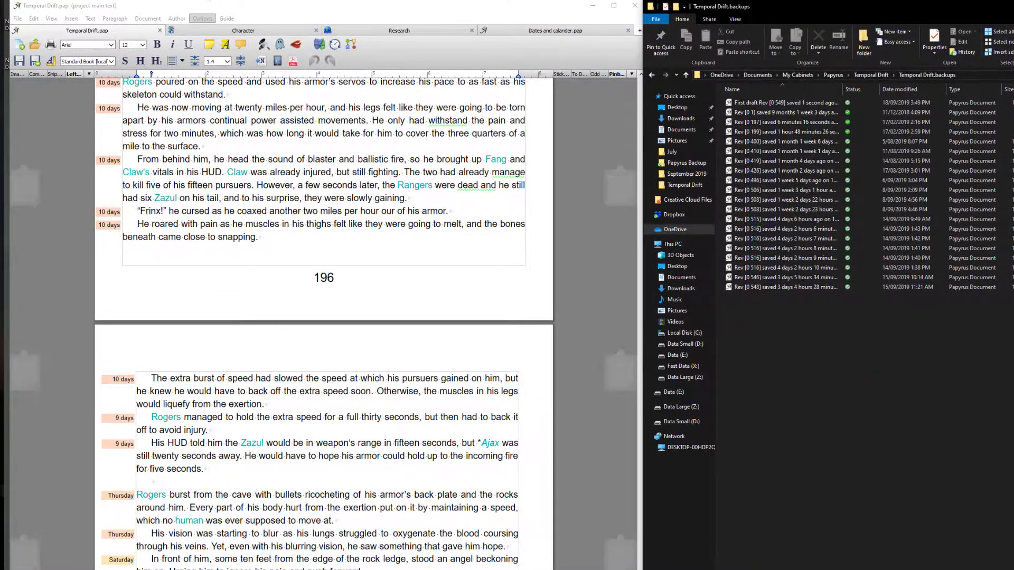
left_click(18, 18)
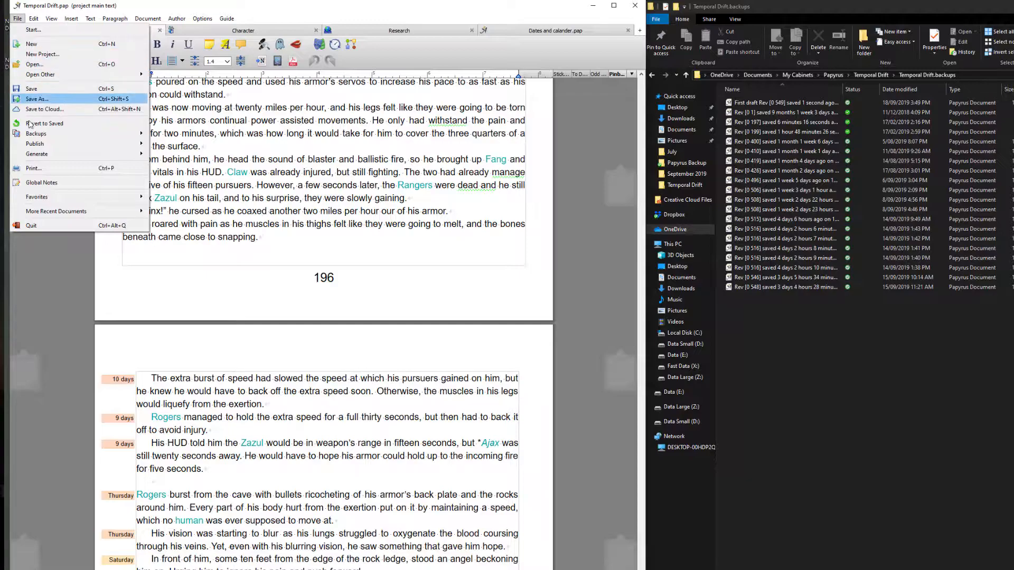
left_click(36, 133)
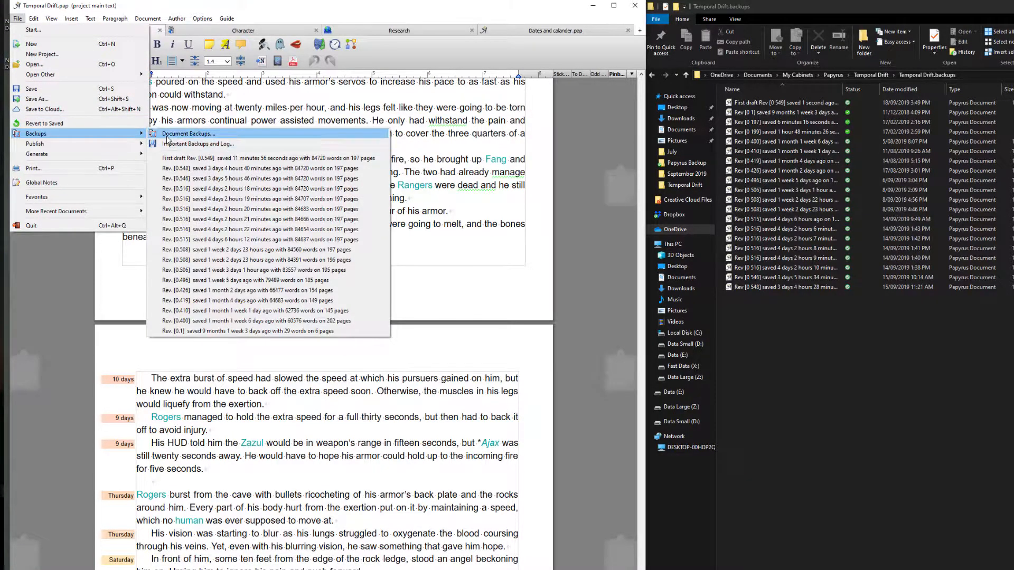
Open Temporal Drift's Document Backups settings, keeping five backups per age range and one older
left_click(188, 133)
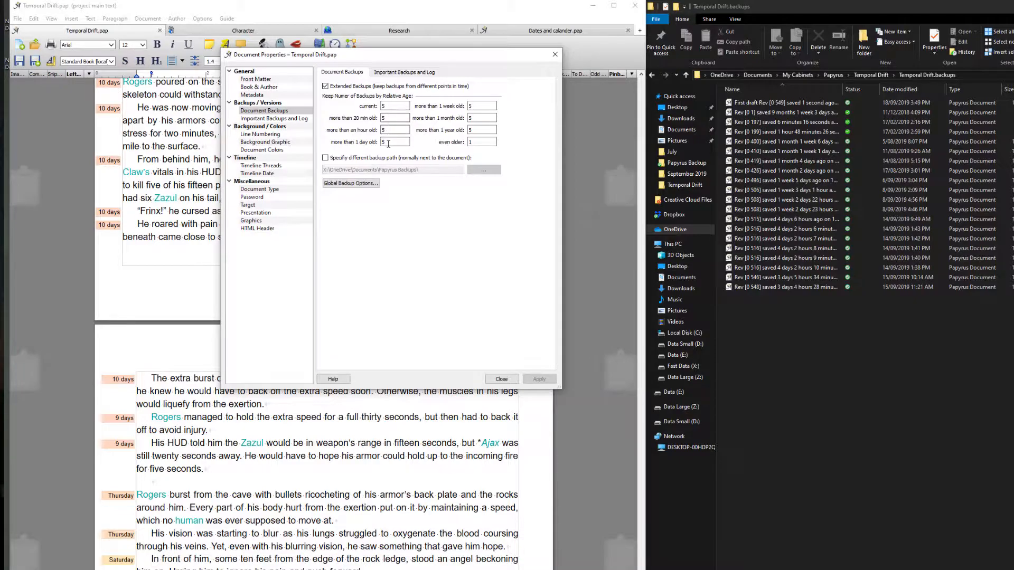
mouse_move(395, 142)
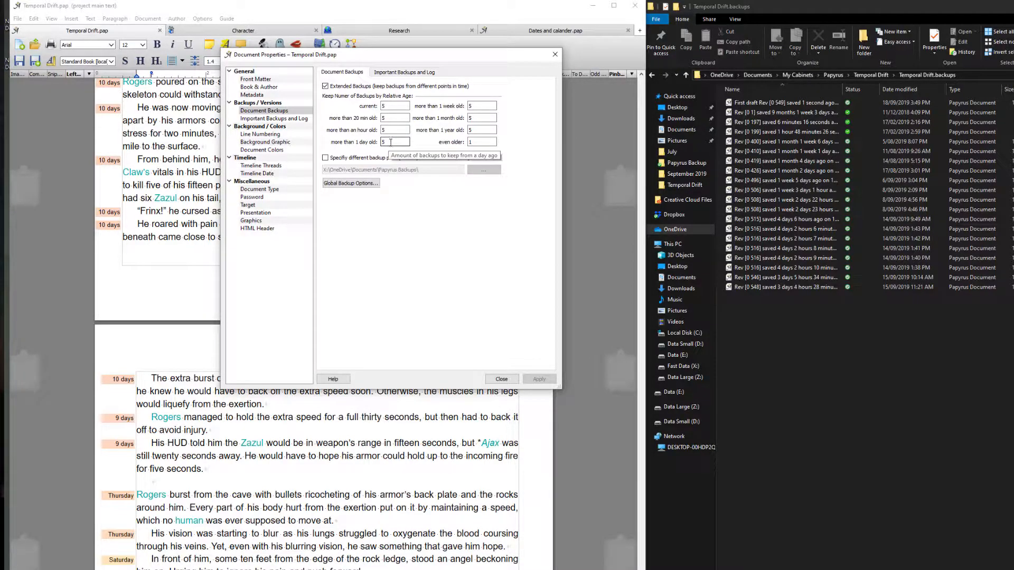
left_click(783, 102)
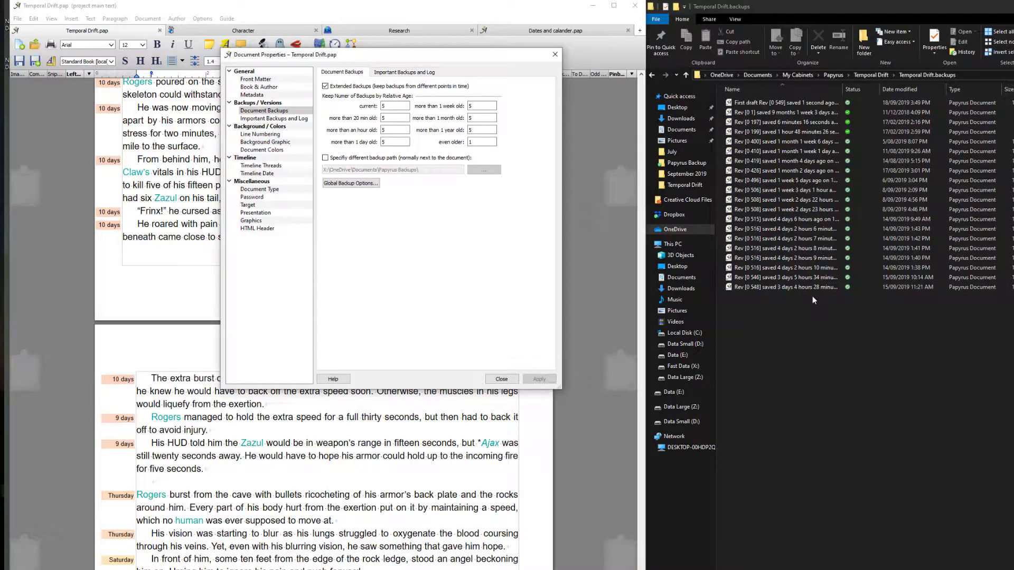
left_click(782, 229)
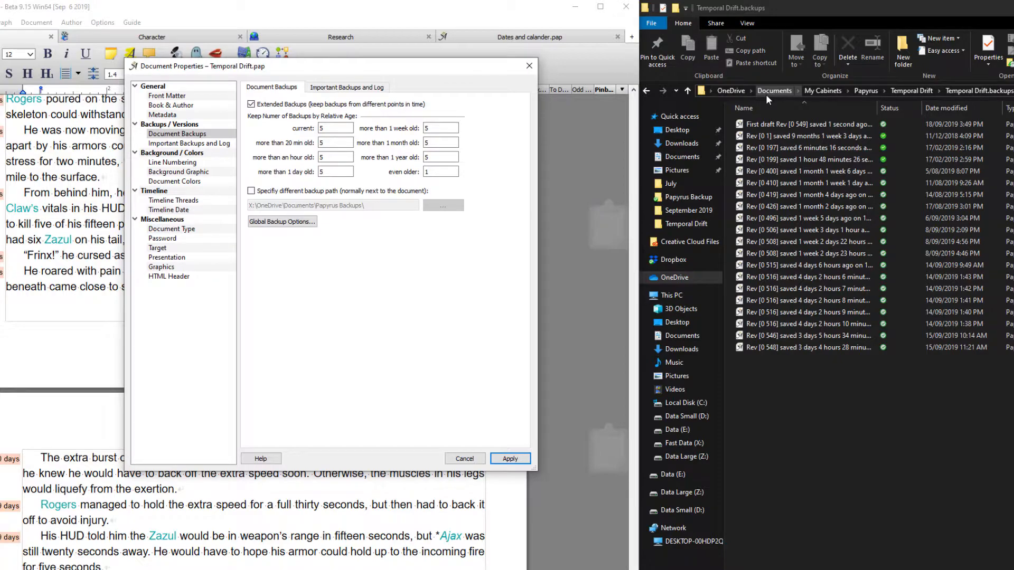
left_click(802, 147)
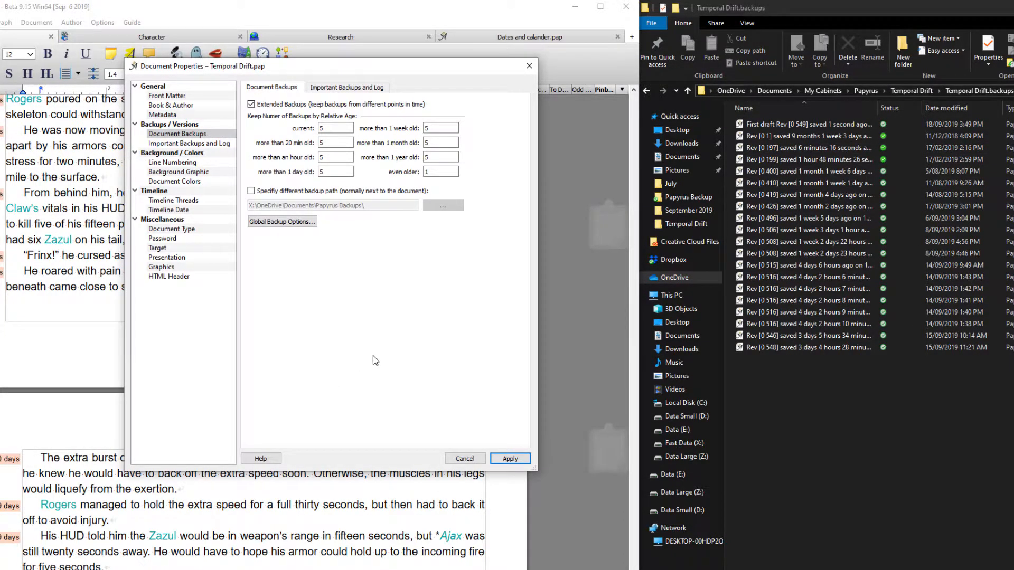
left_click(808, 124)
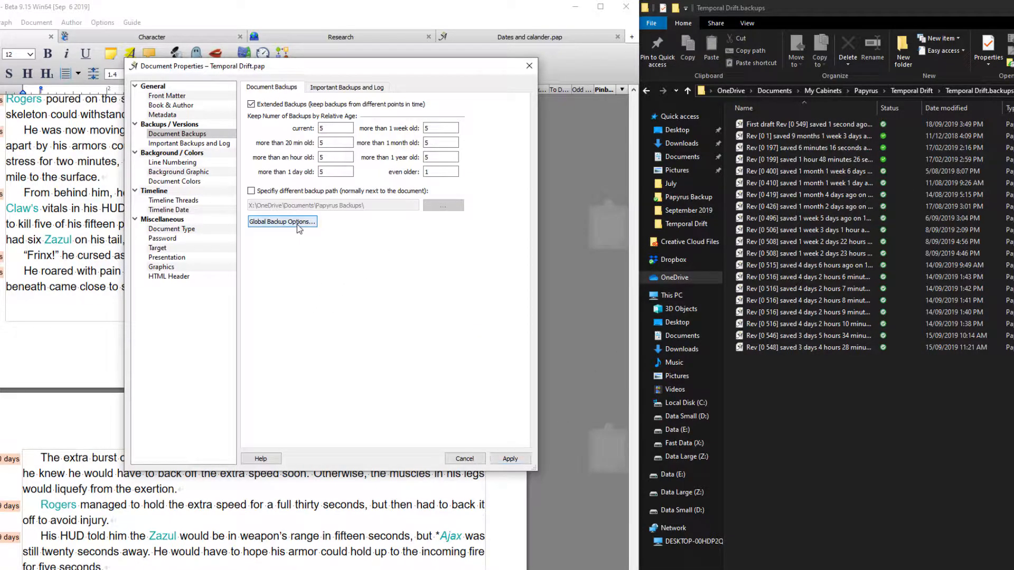
left_click(282, 222)
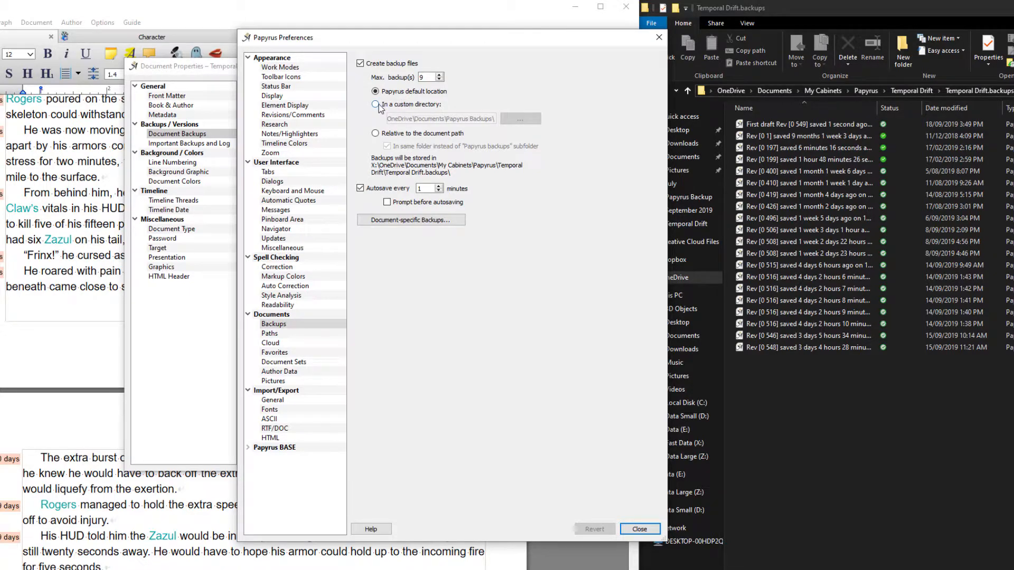
left_click(375, 104)
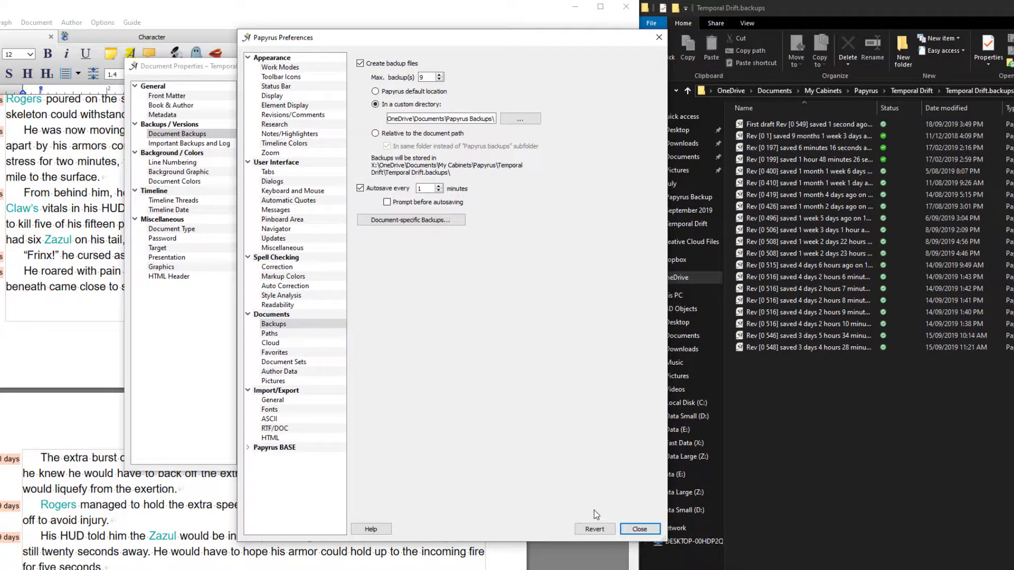
left_click(375, 104)
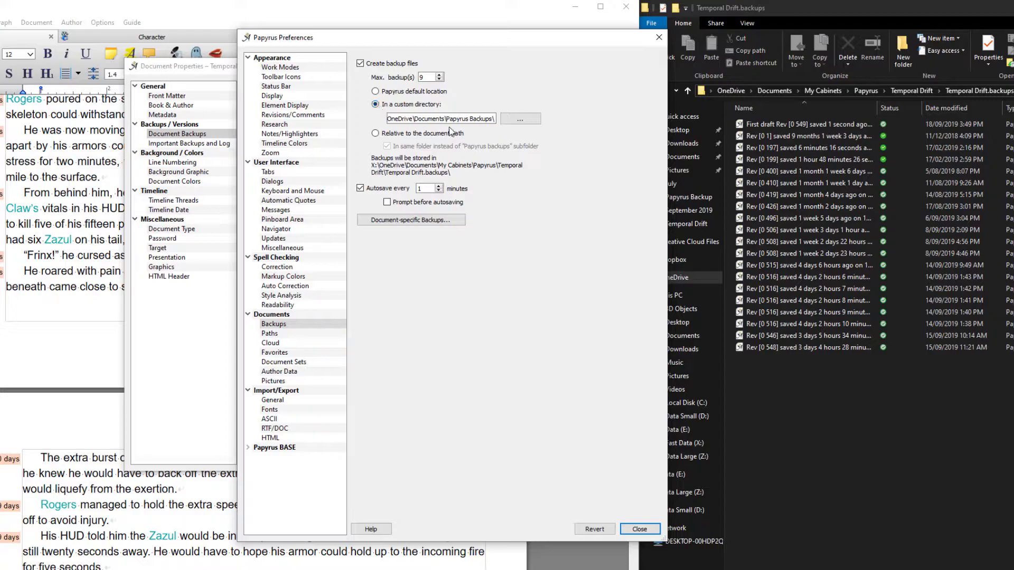
left_click(440, 119)
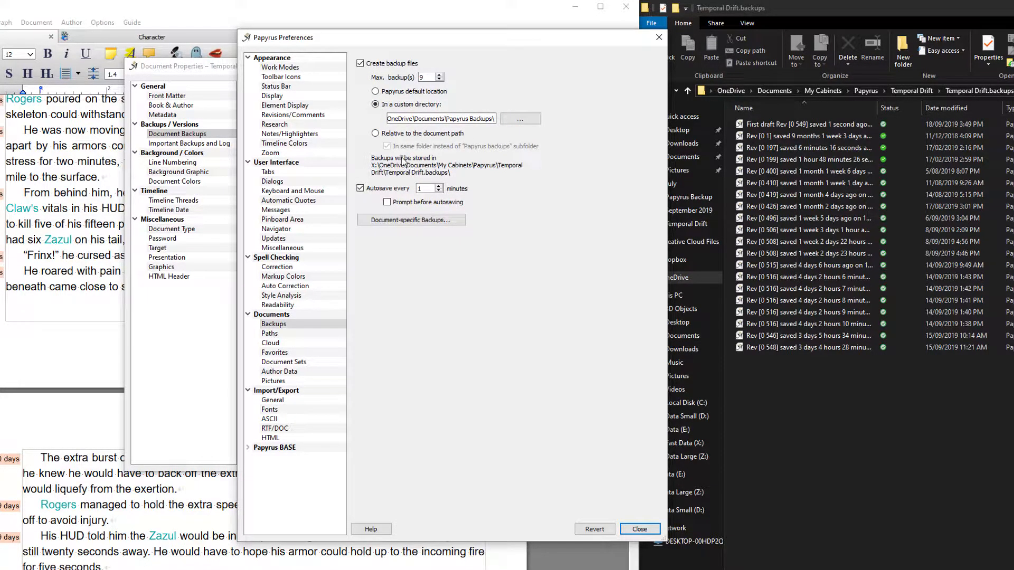
left_click(375, 92)
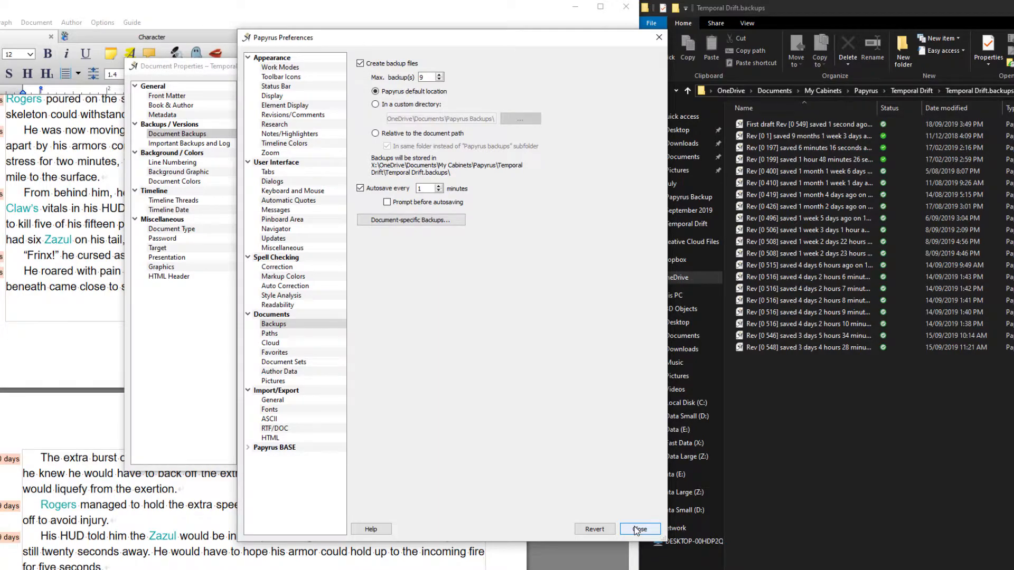
left_click(639, 529)
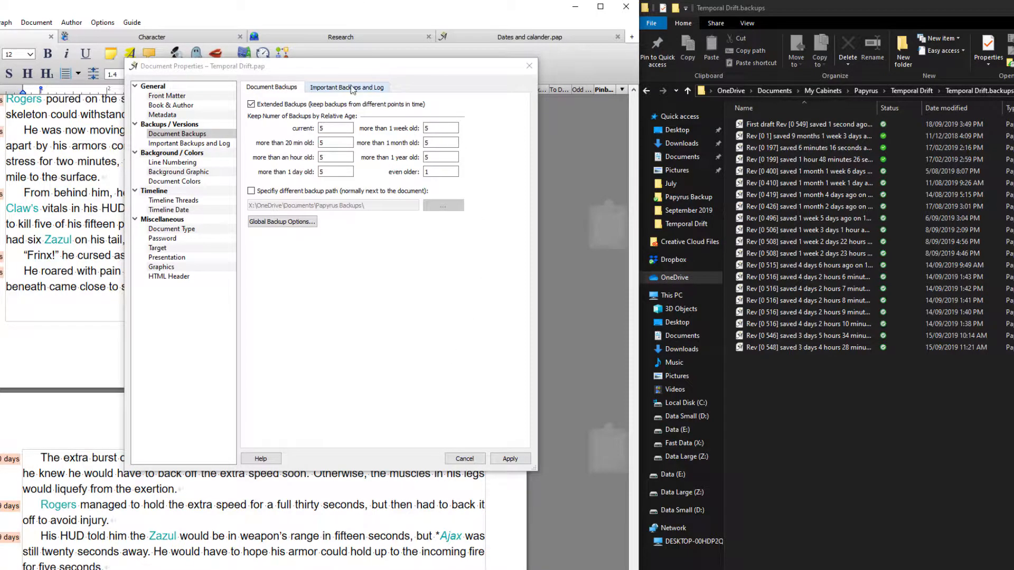
Save a very important backup named 'First draft' and acknowledge the saved notice
left_click(347, 87)
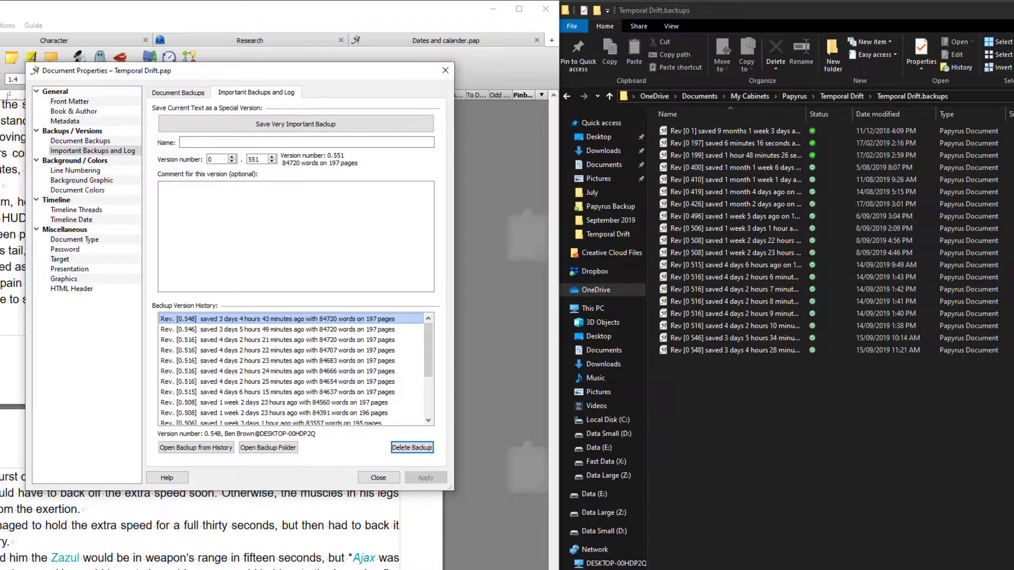
left_click(296, 142)
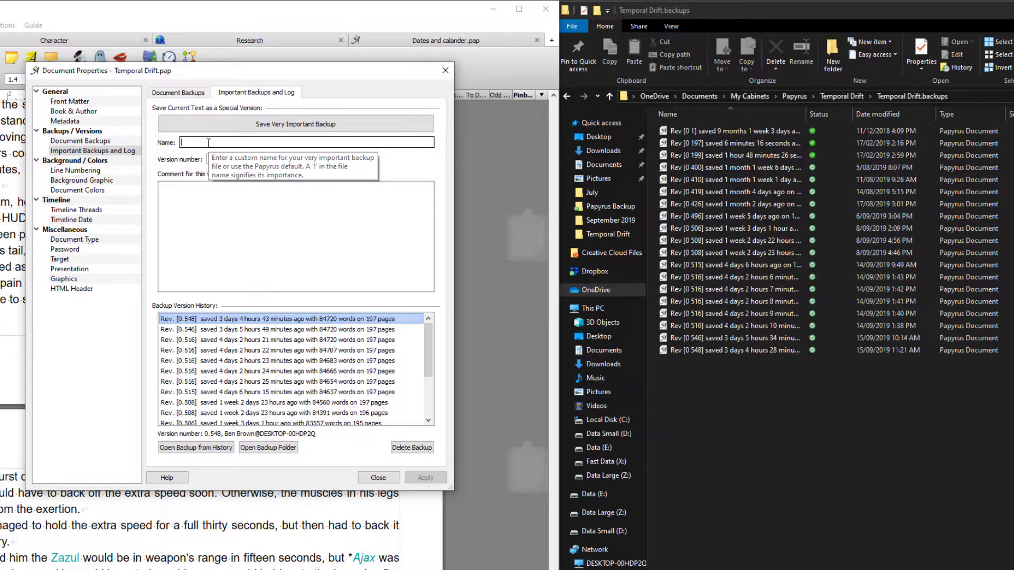
type("First")
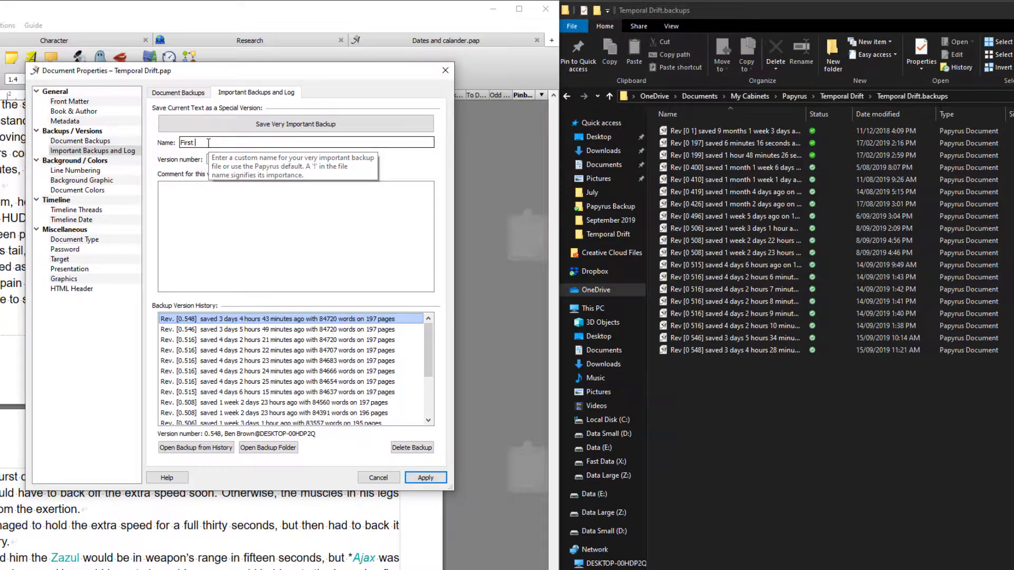
type("draft")
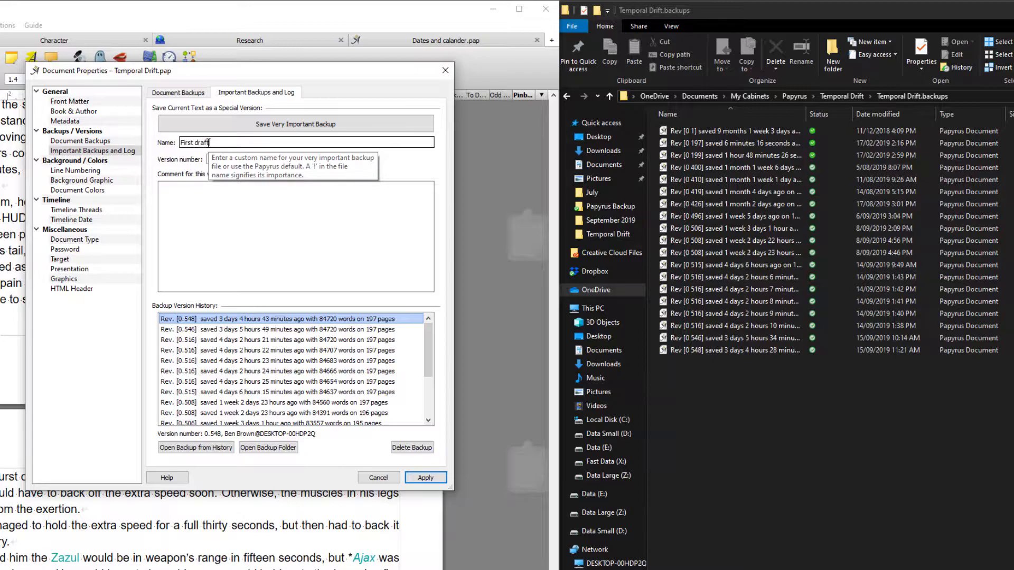
left_click(295, 123)
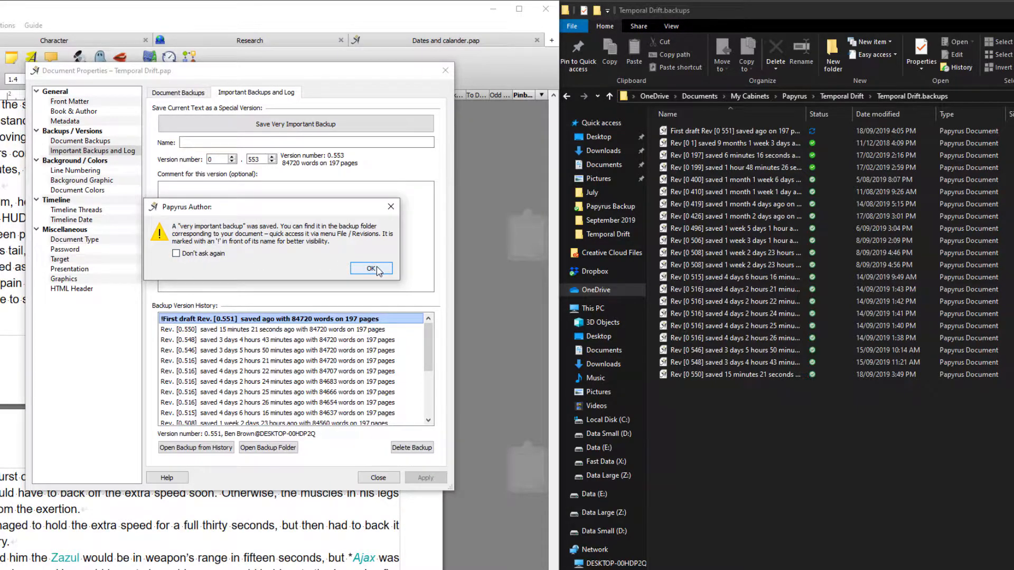
left_click(370, 269)
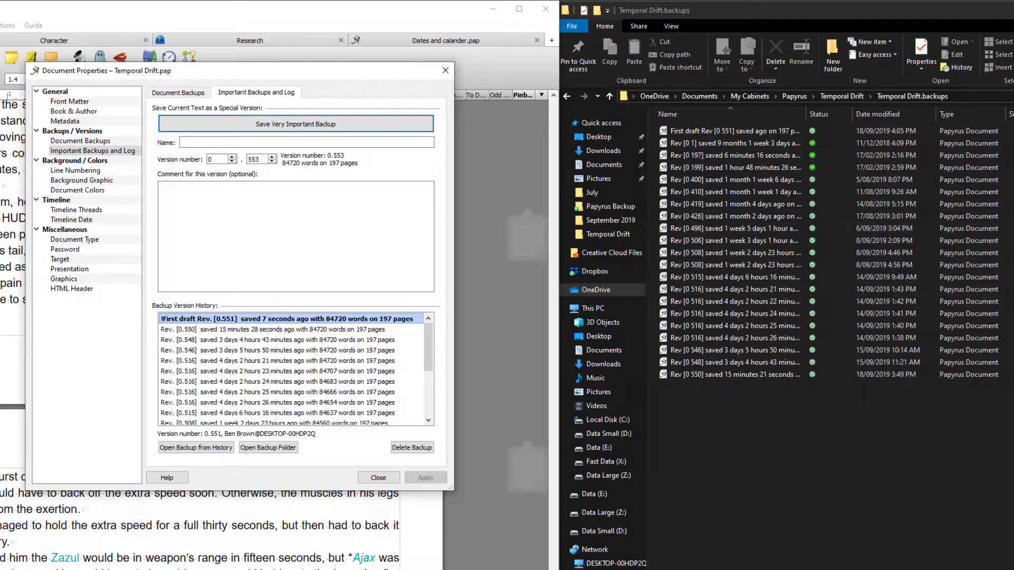
mouse_move(165, 361)
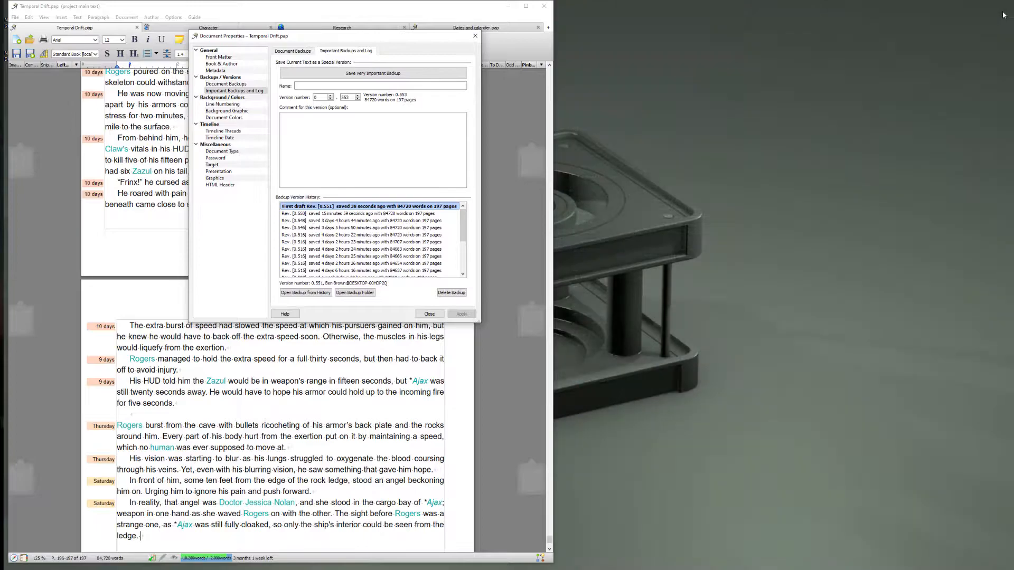
Open the backups folder and the Rev. 0.516 backup from history, then close Document Properties
left_click(372, 249)
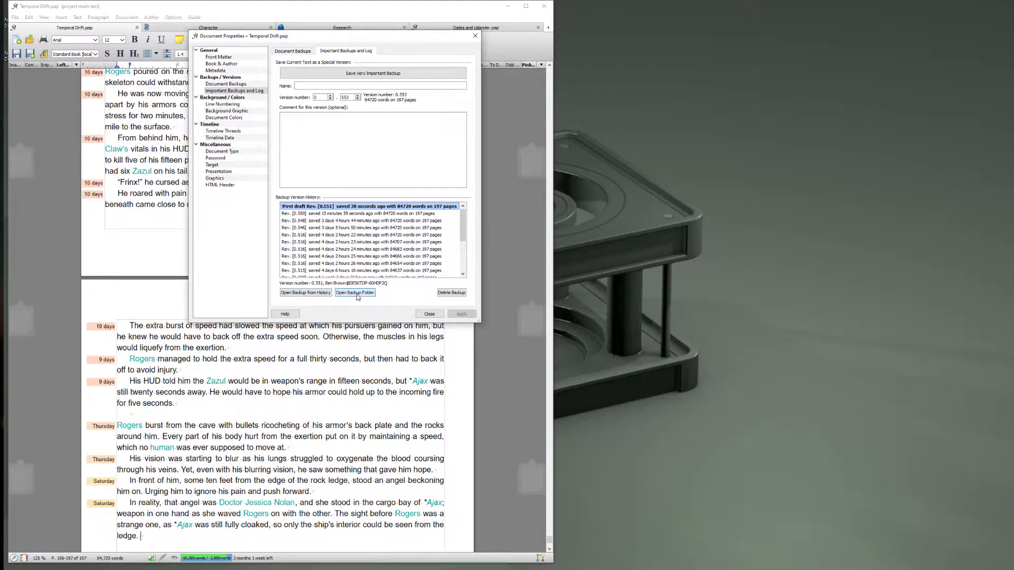
mouse_move(355, 292)
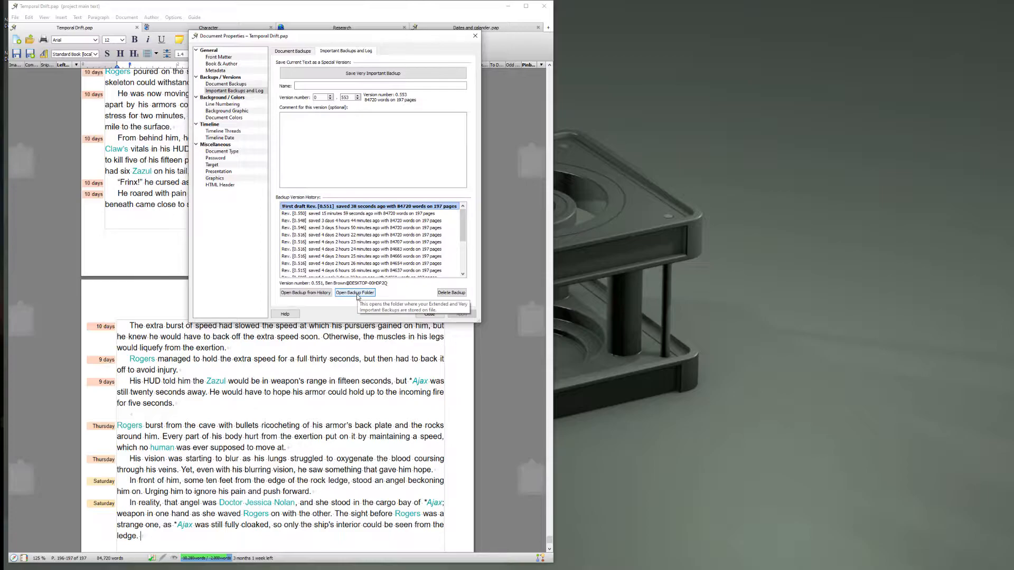
left_click(355, 292)
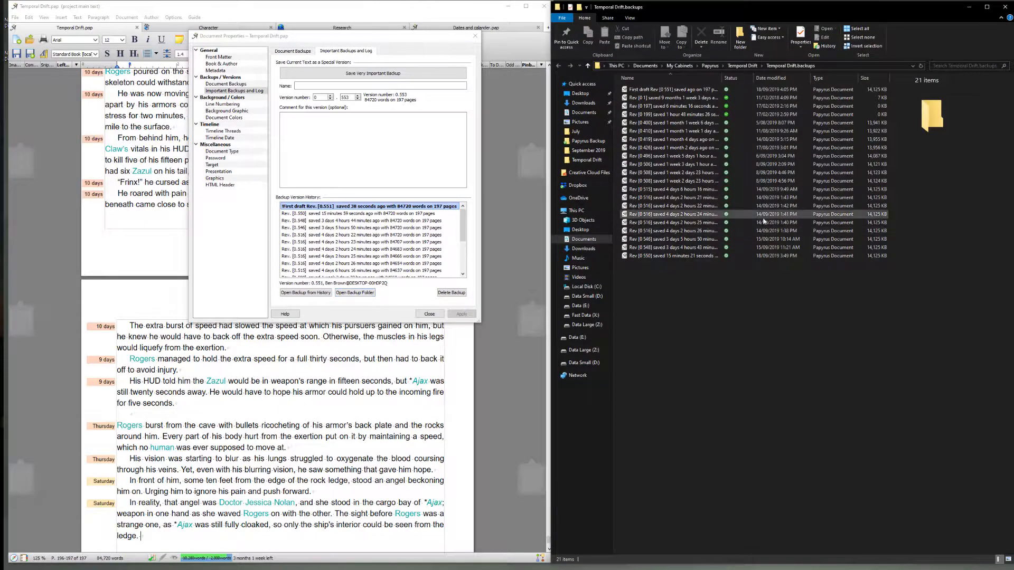
left_click(369, 241)
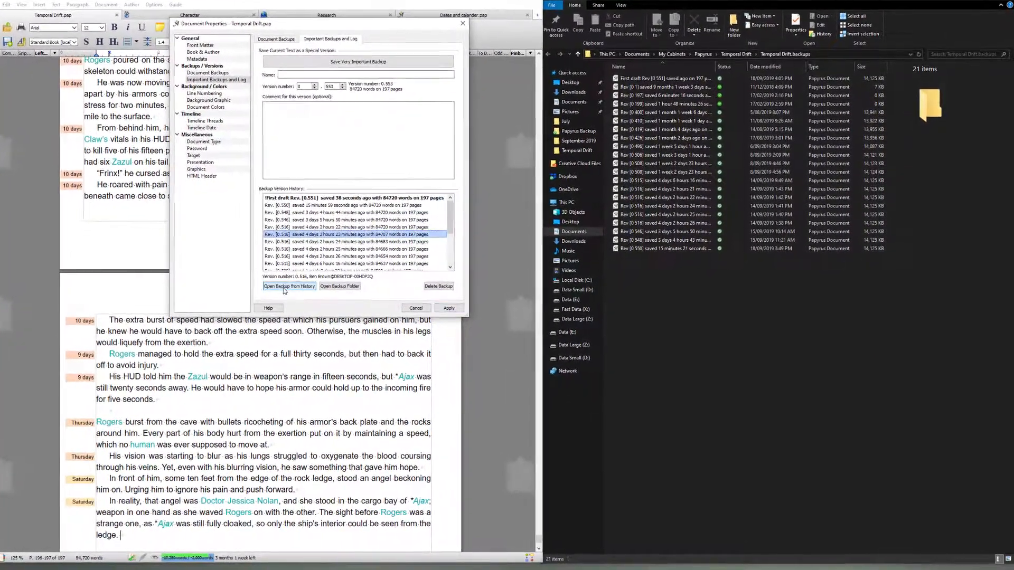
left_click(289, 286)
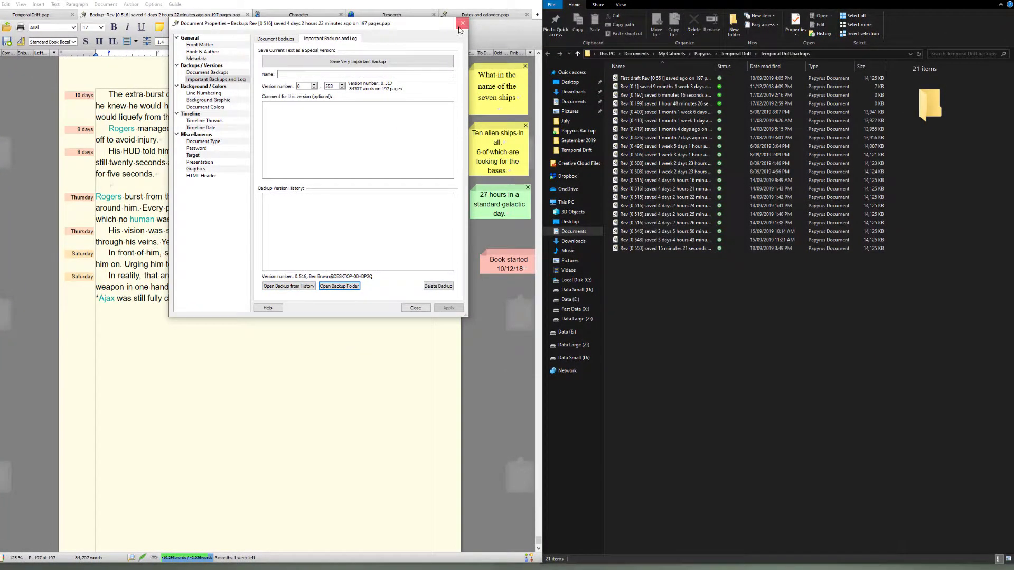
left_click(462, 23)
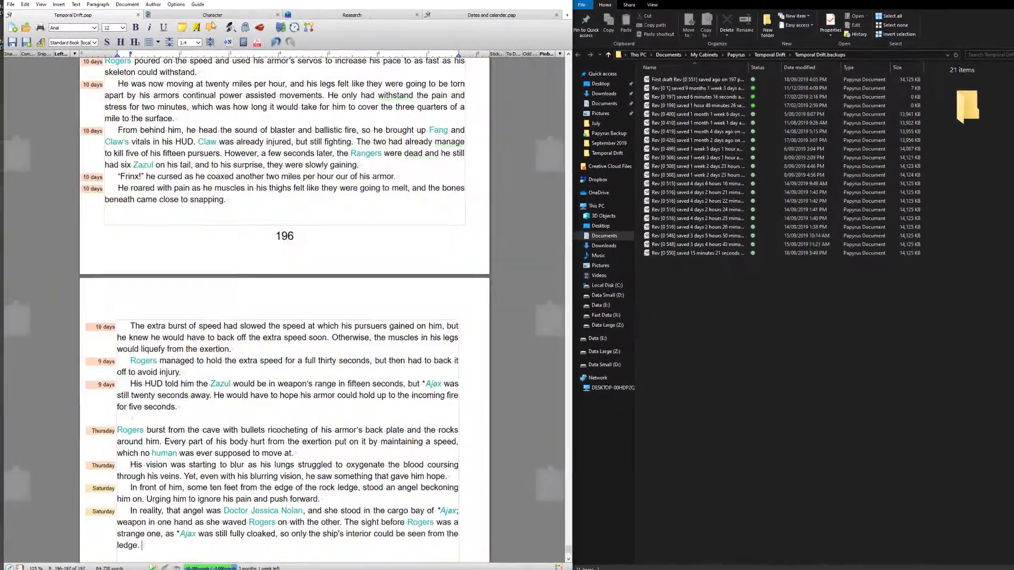
left_click(10, 5)
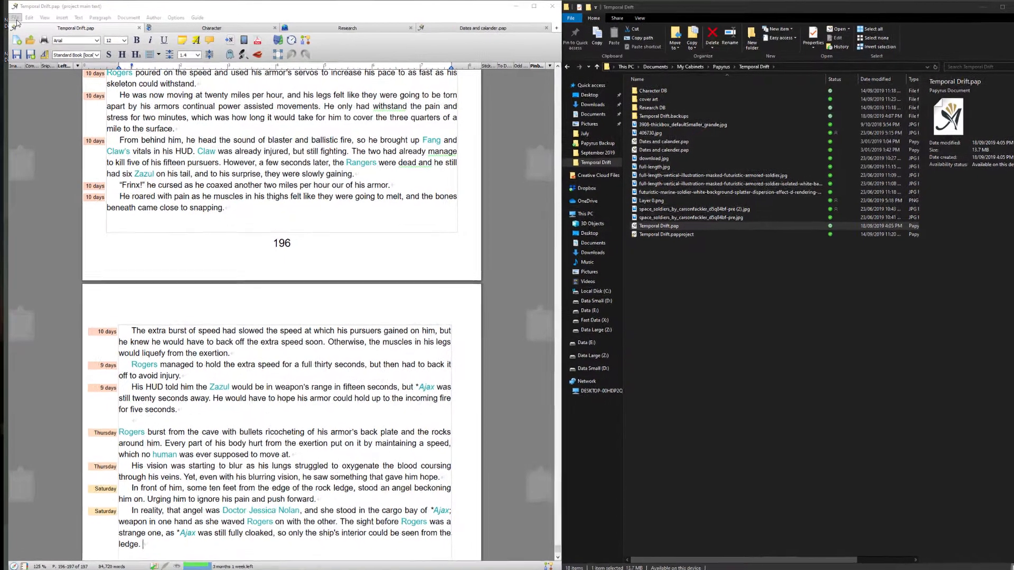
Show Papyrus Author's File menu with Save to Cloud on Temporal Drift's main text
left_click(14, 18)
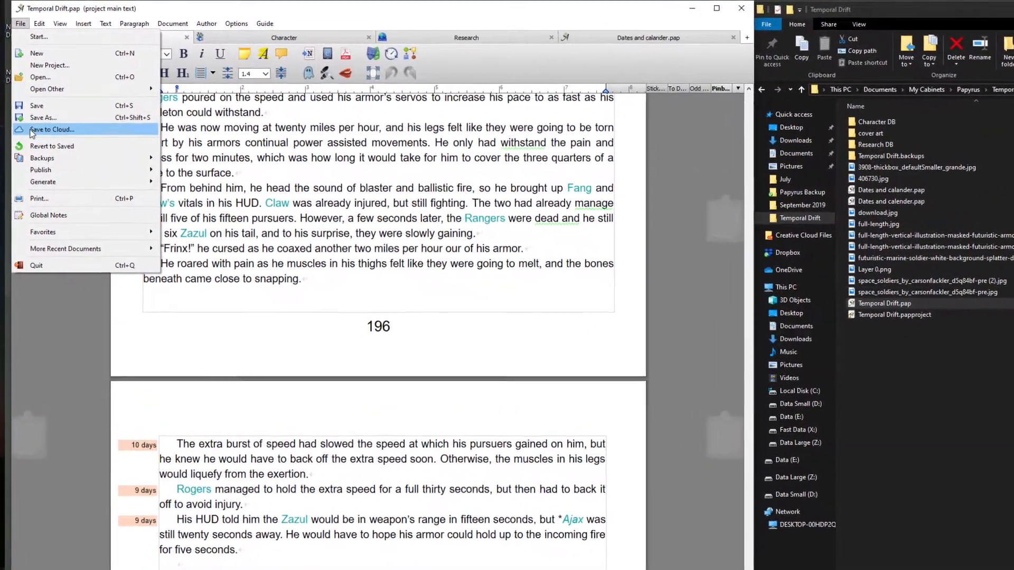
Try Save to Cloud, choose Set Now for the missing cloud path, and browse for a folder
left_click(52, 130)
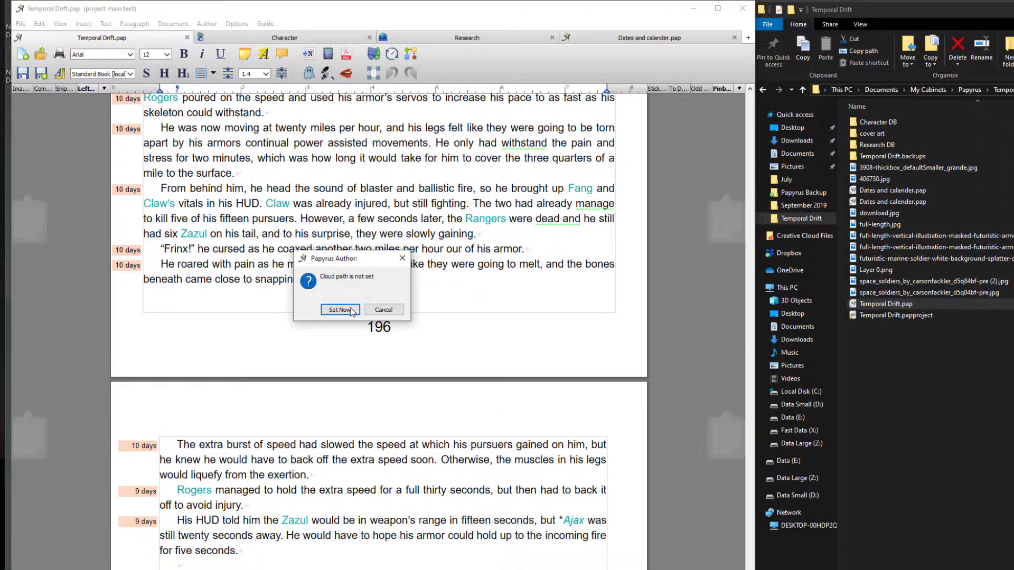
left_click(340, 309)
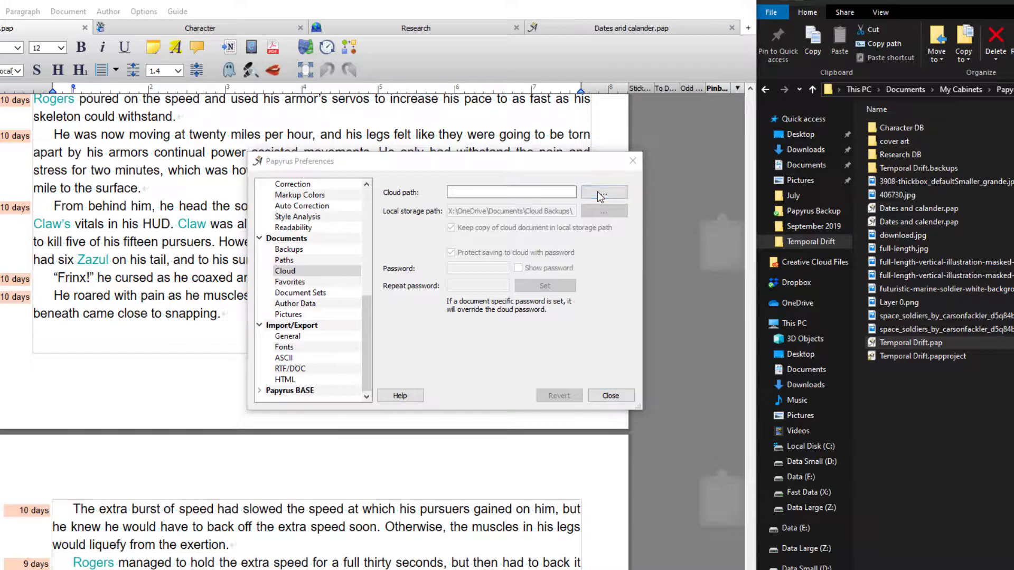
left_click(602, 193)
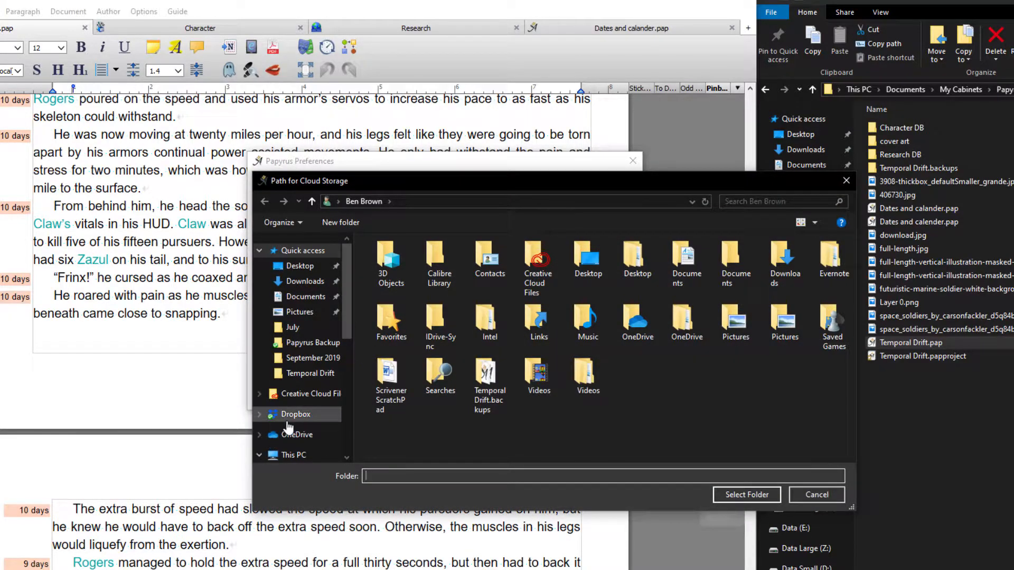
Select Dropbox's Papyrus Backup folder as the cloud storage path
left_click(295, 414)
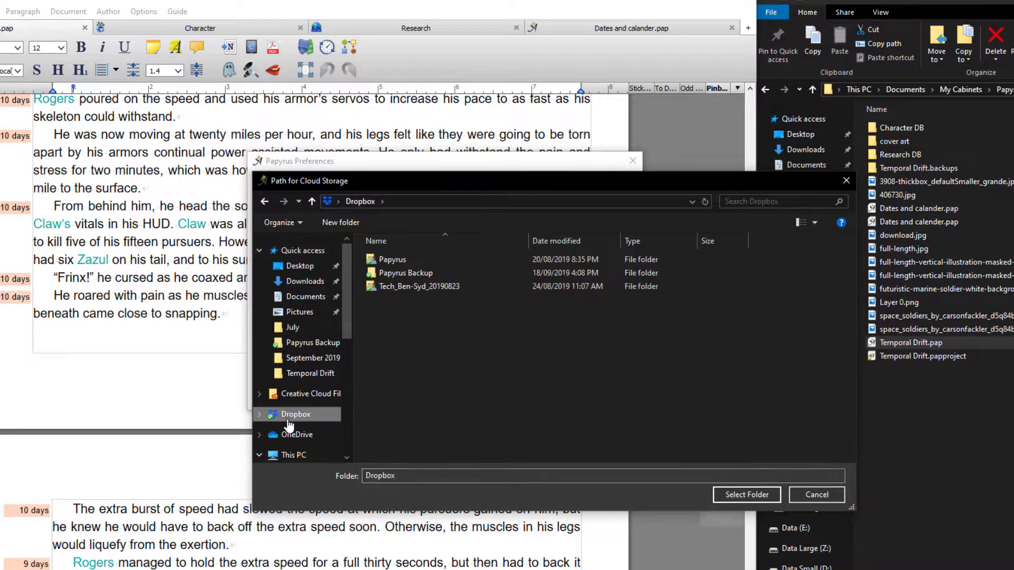
double_click(406, 272)
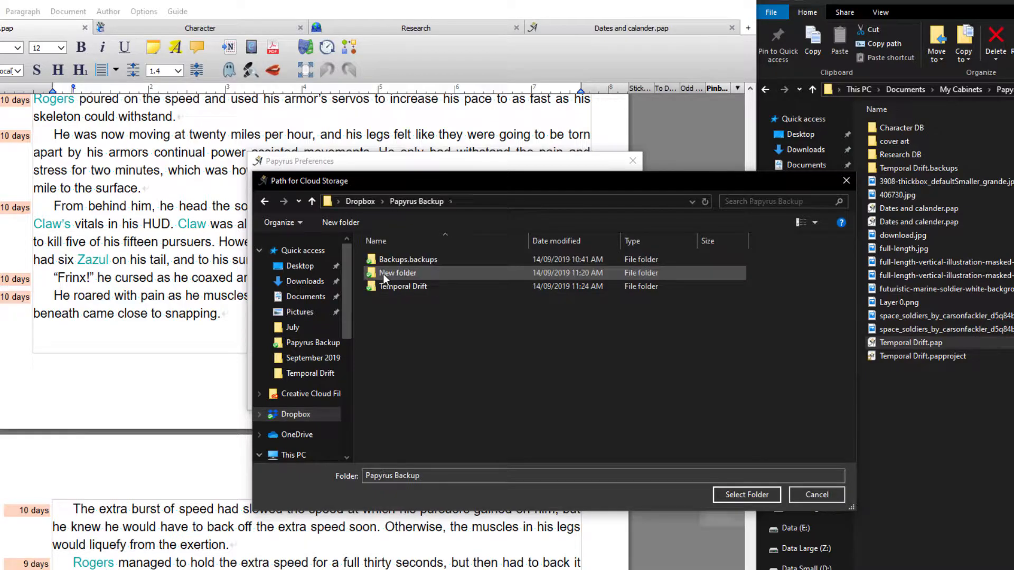
left_click(746, 495)
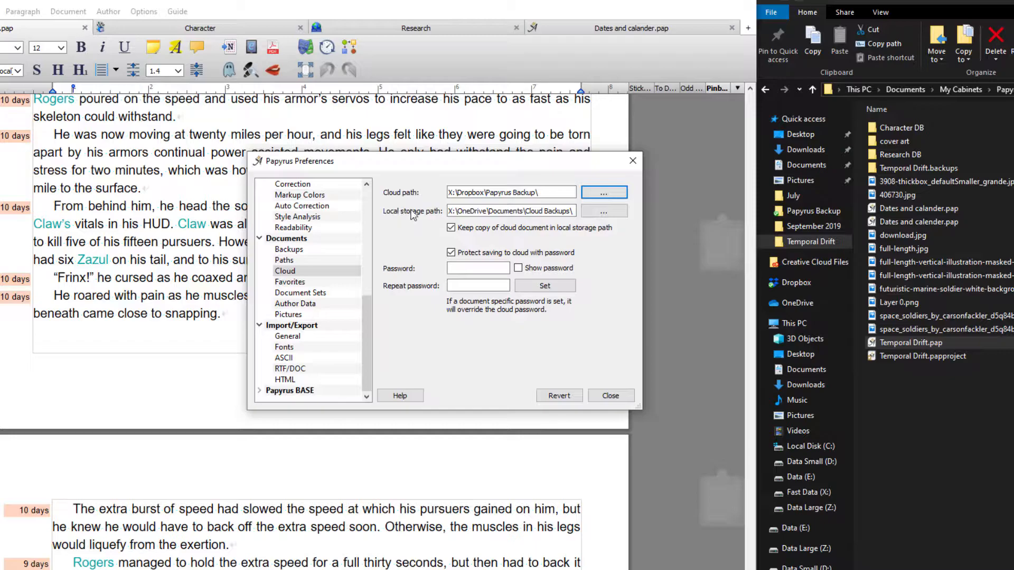
left_click(511, 211)
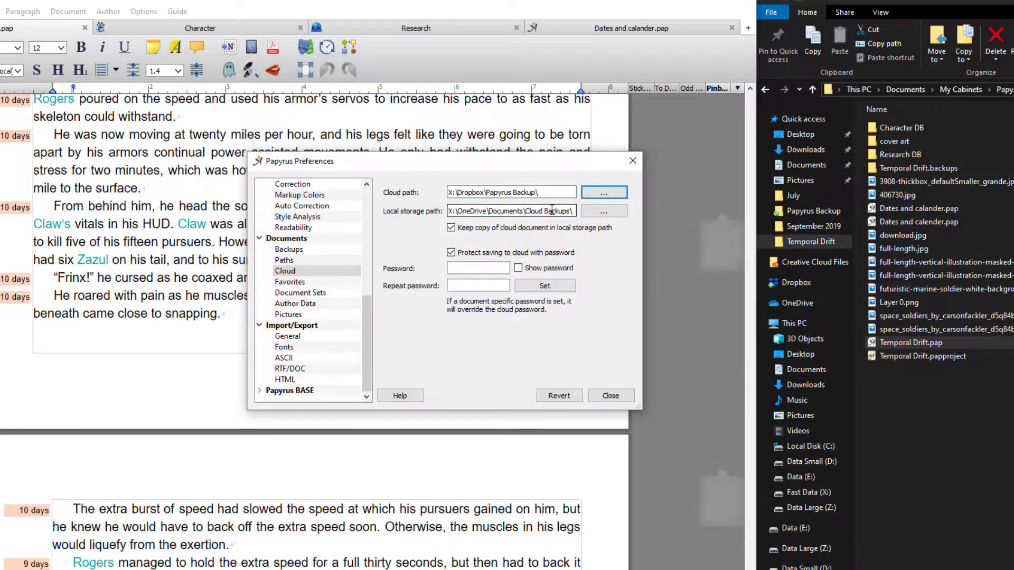
mouse_move(555, 211)
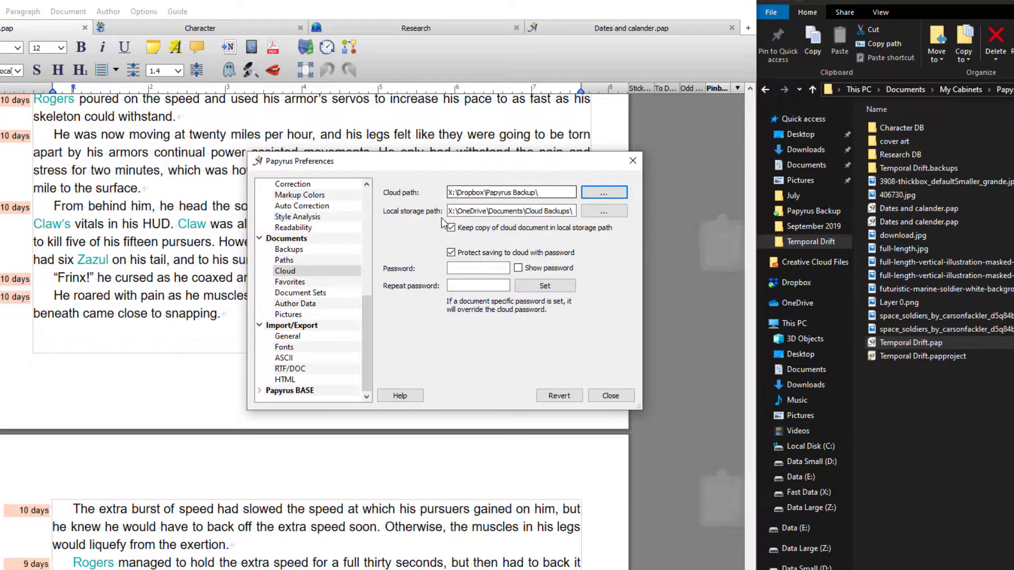
Set local storage to E:\IDrive backup\PAPYRUS BACKUP, disable cloud password protection, and close preferences
left_click(602, 211)
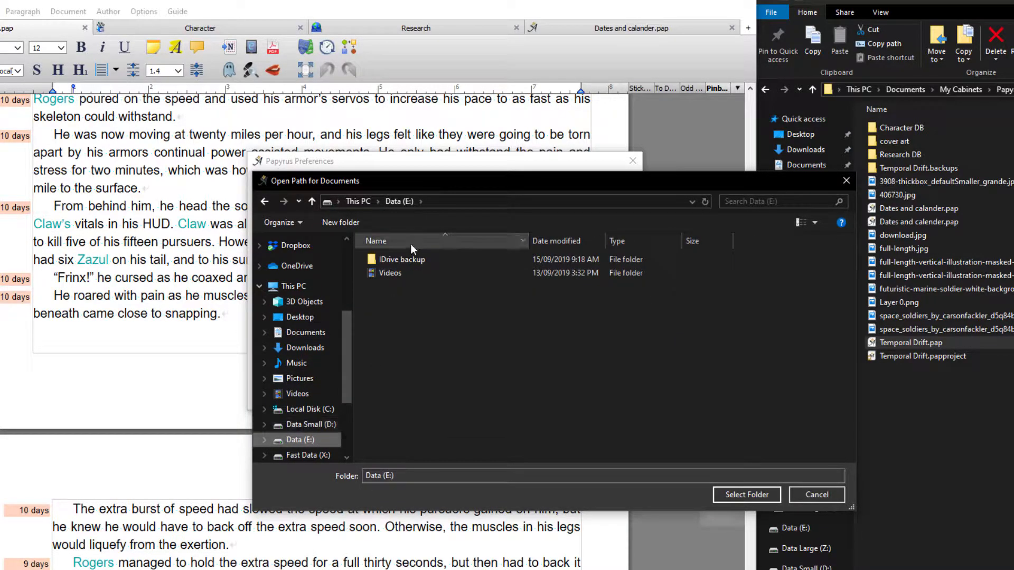
double_click(402, 259)
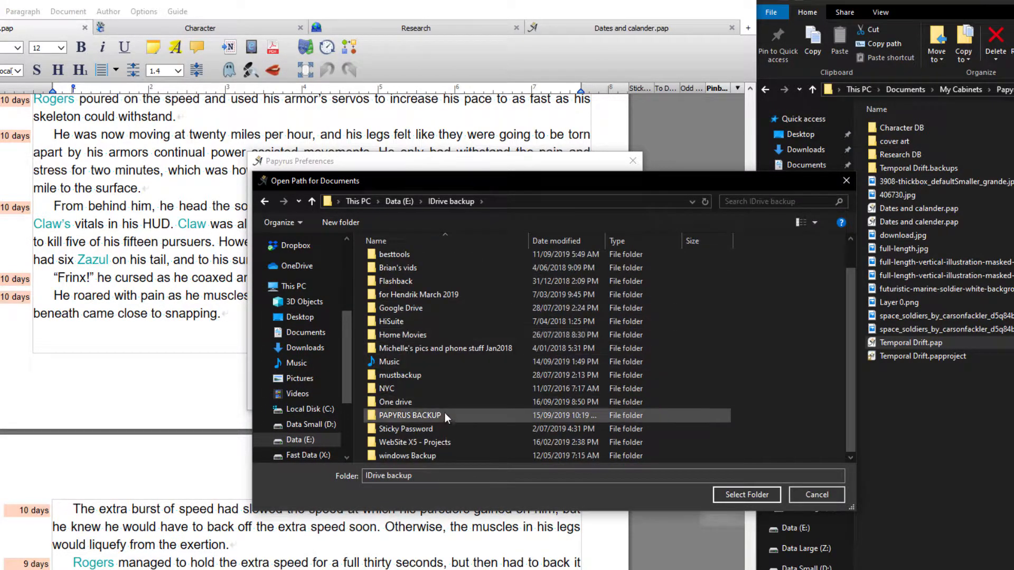
left_click(746, 495)
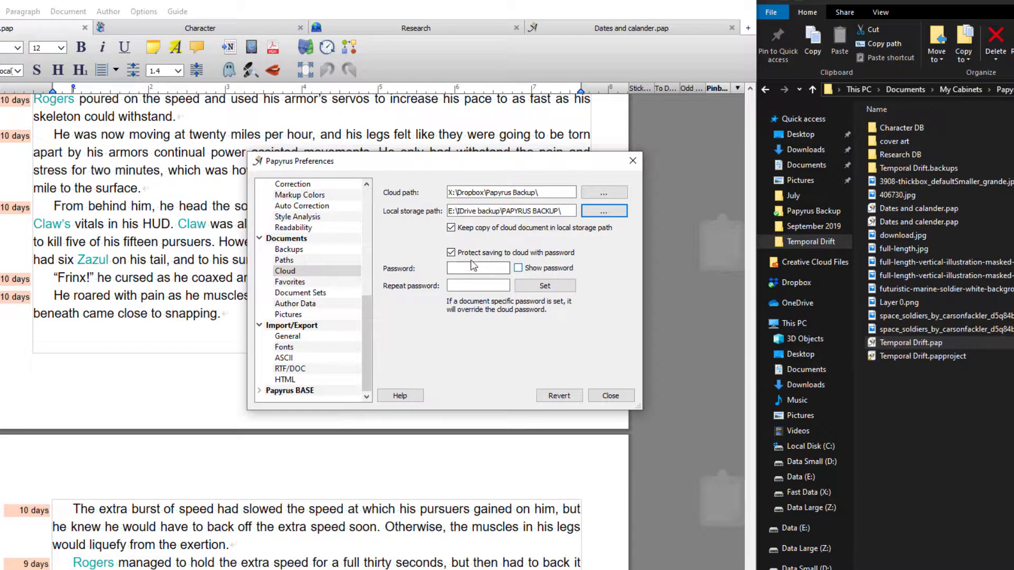
left_click(450, 252)
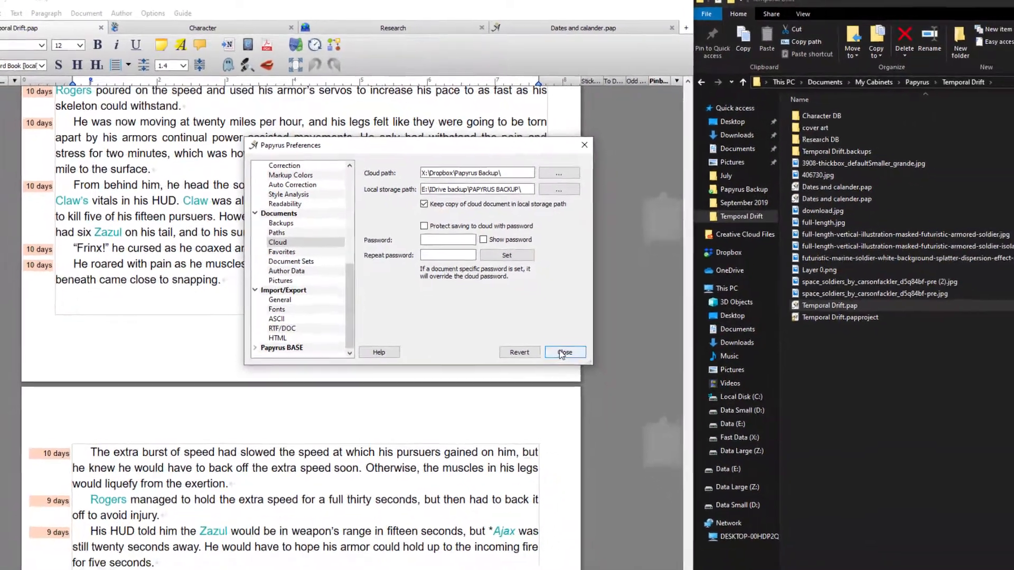
left_click(564, 352)
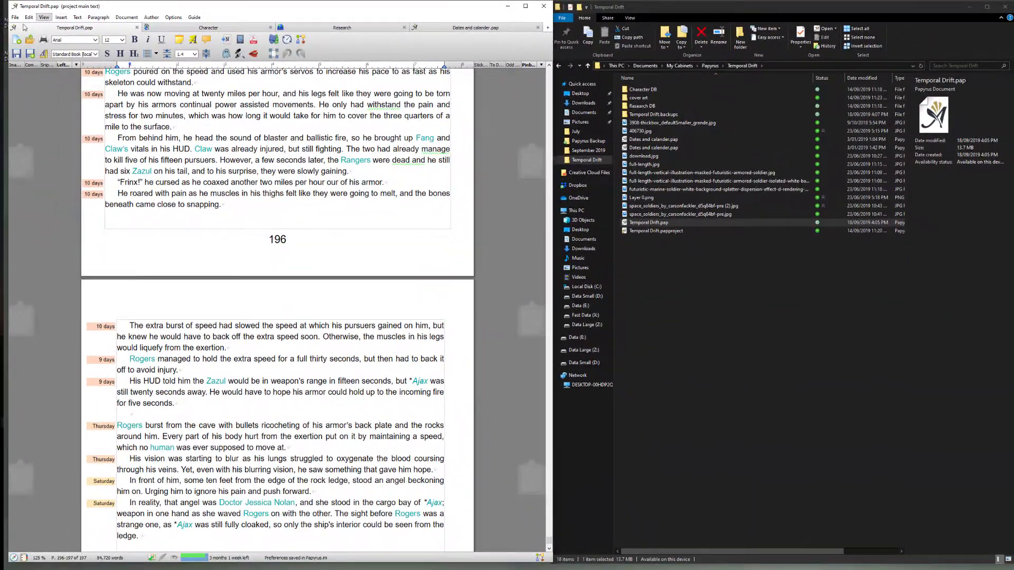
Save Temporal Drift.pap to Dropbox's Papyrus Backup folder, replacing the existing copy
left_click(13, 17)
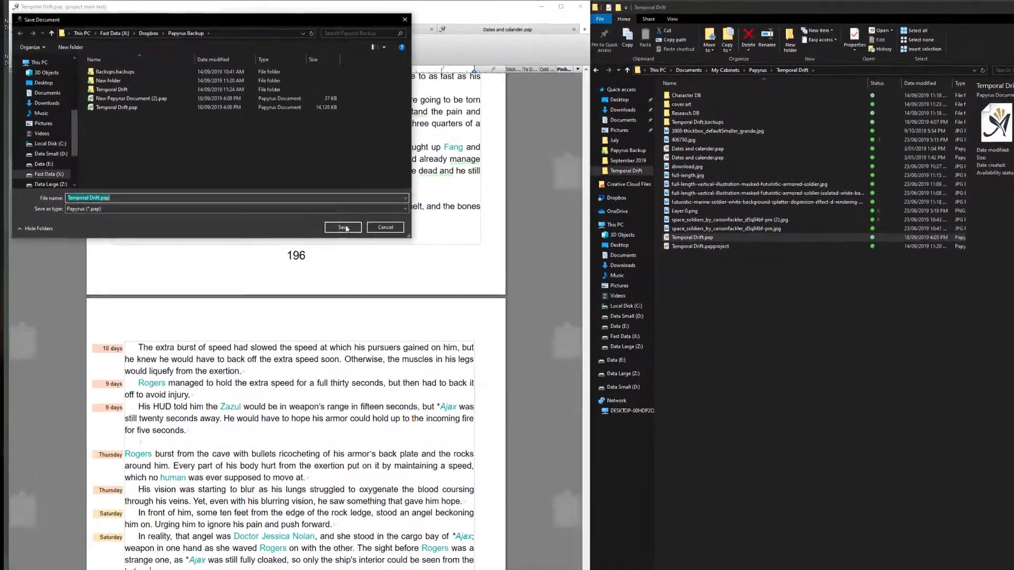
left_click(344, 227)
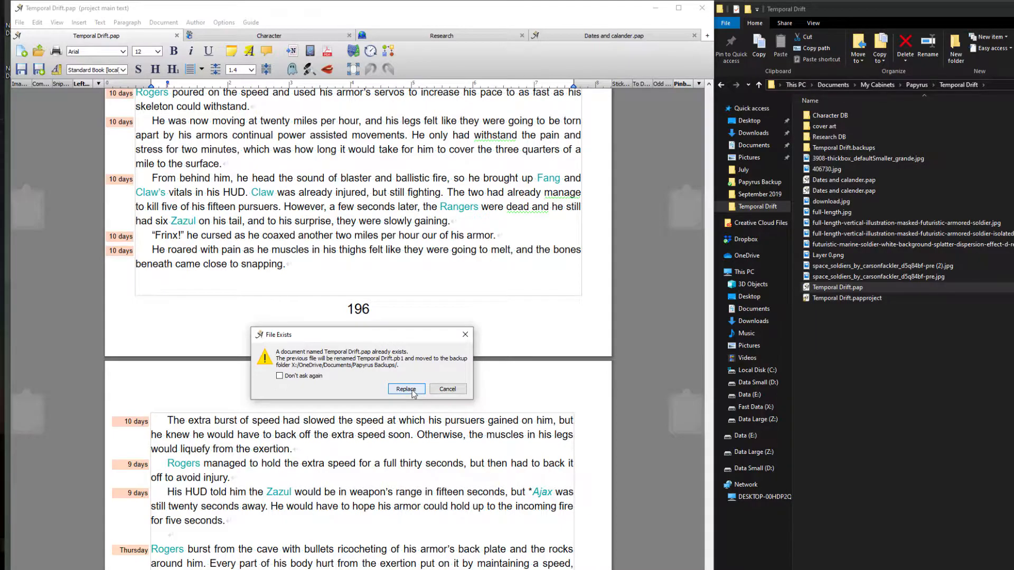
left_click(405, 389)
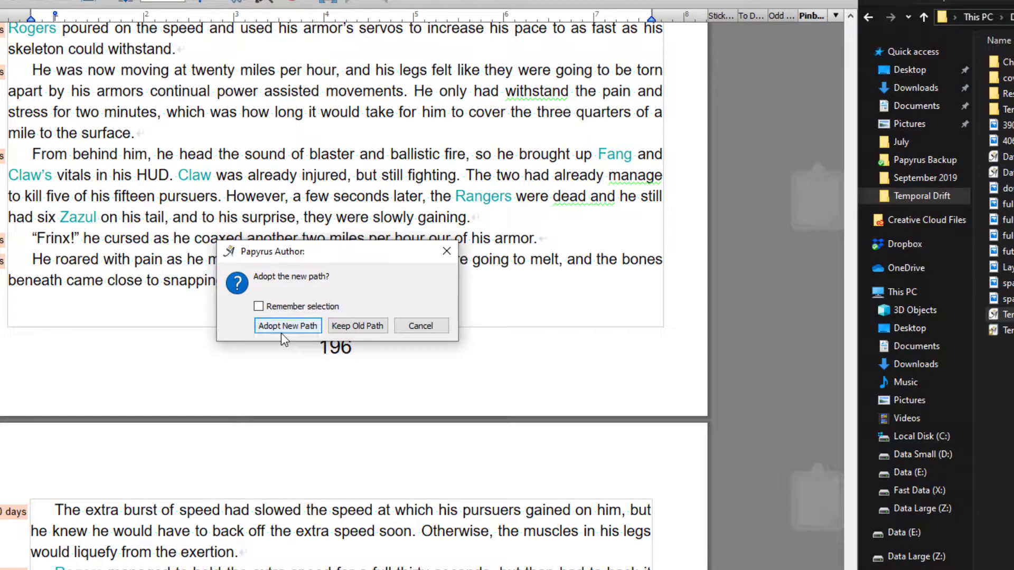
mouse_move(358, 326)
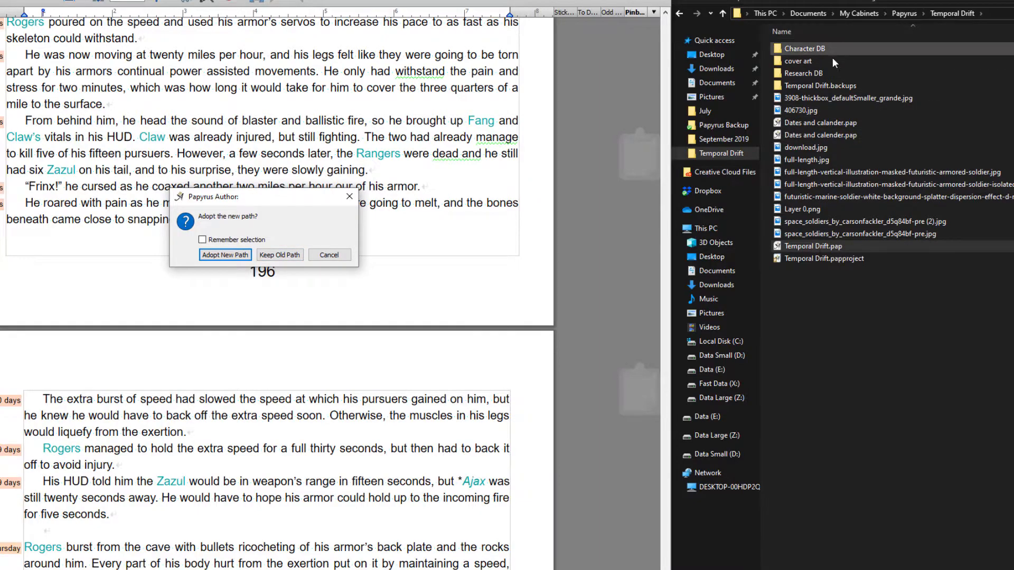
left_click(802, 209)
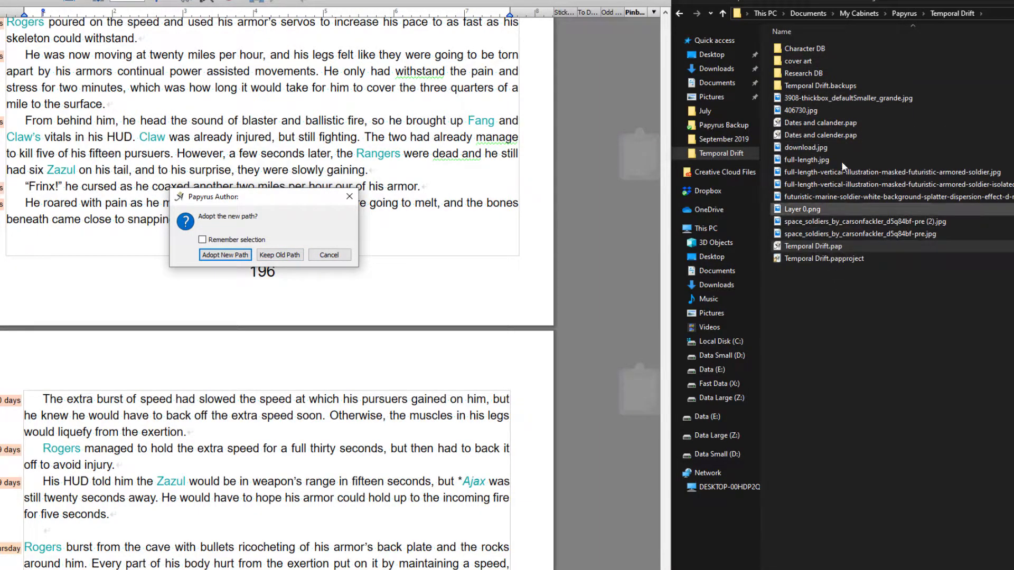